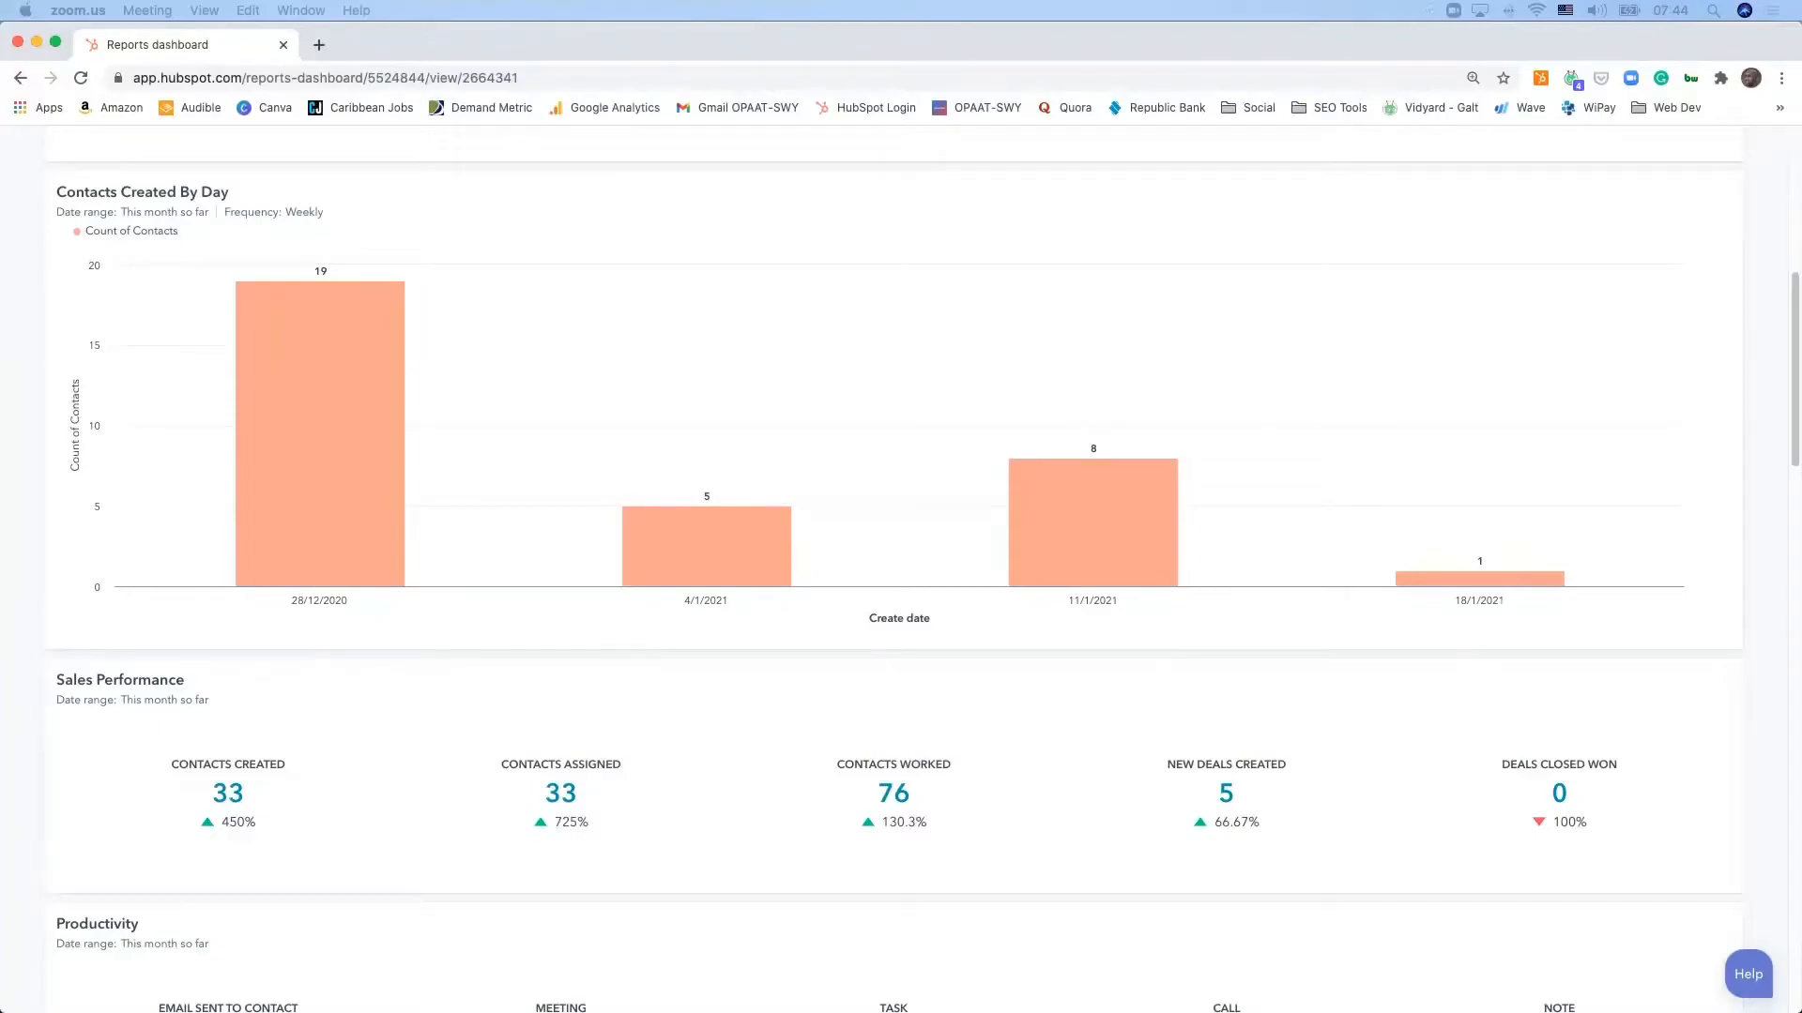
scroll("down", 3)
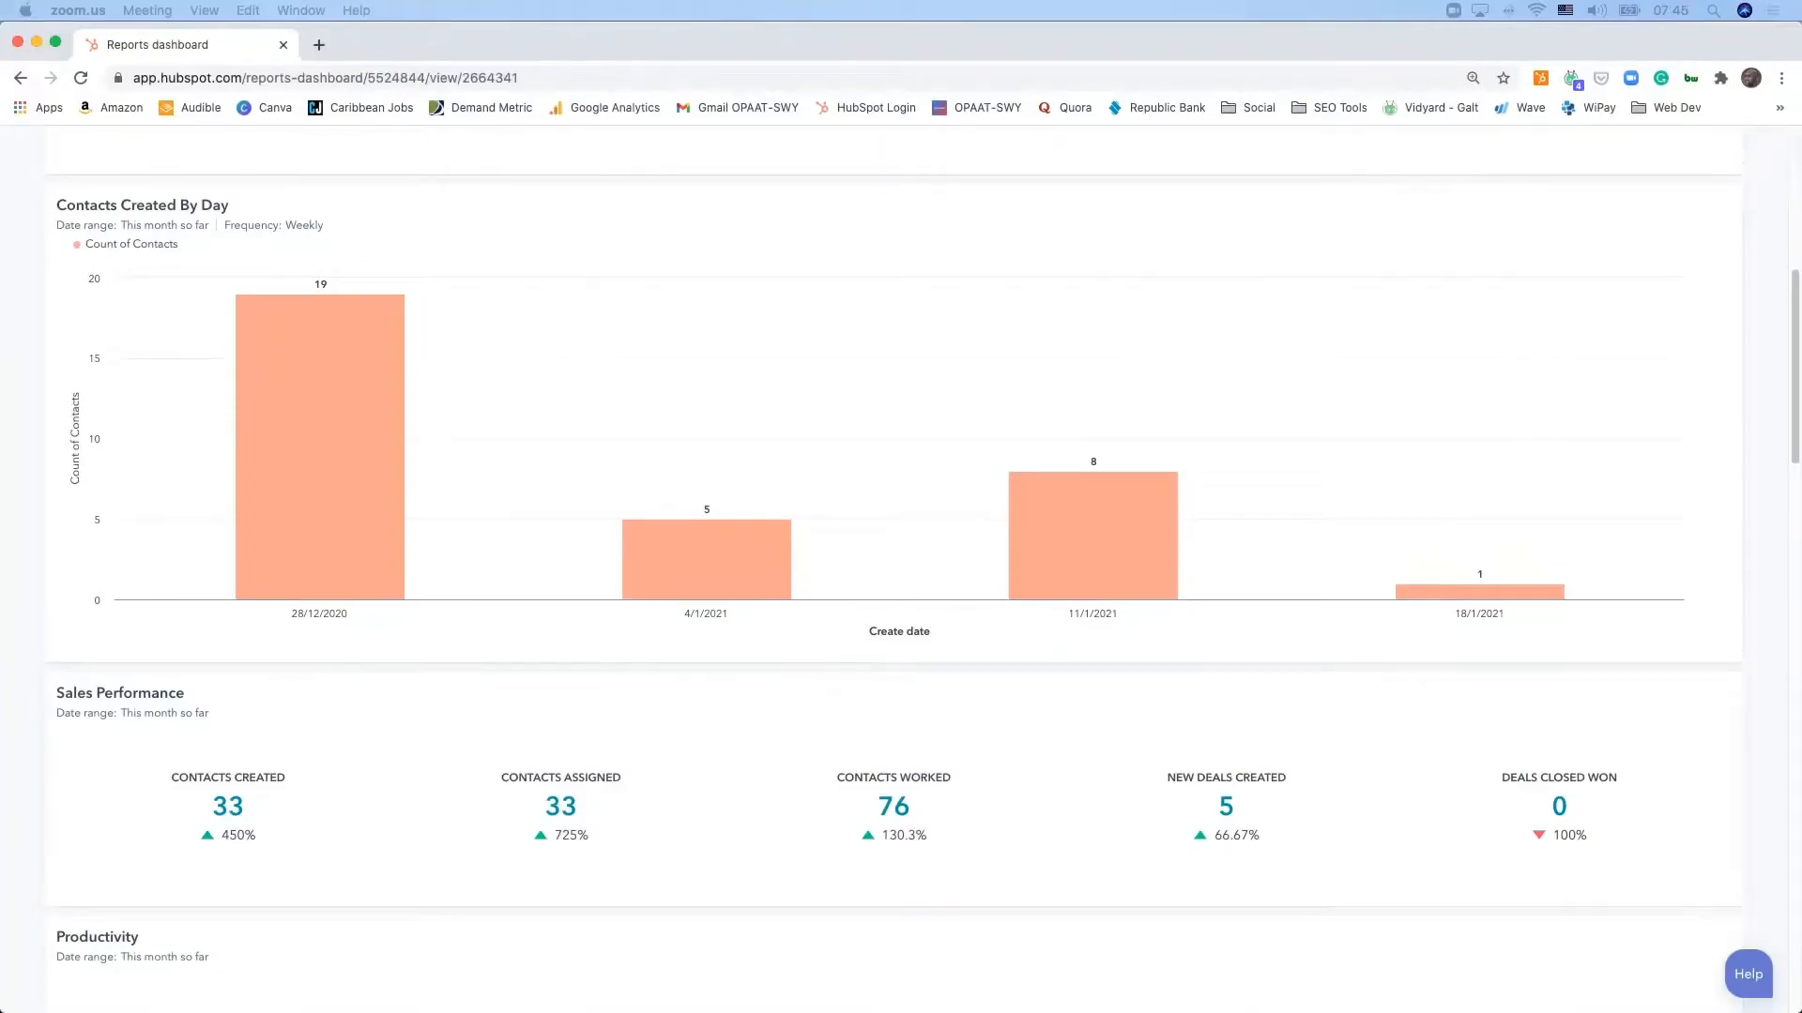
scroll("up", 3)
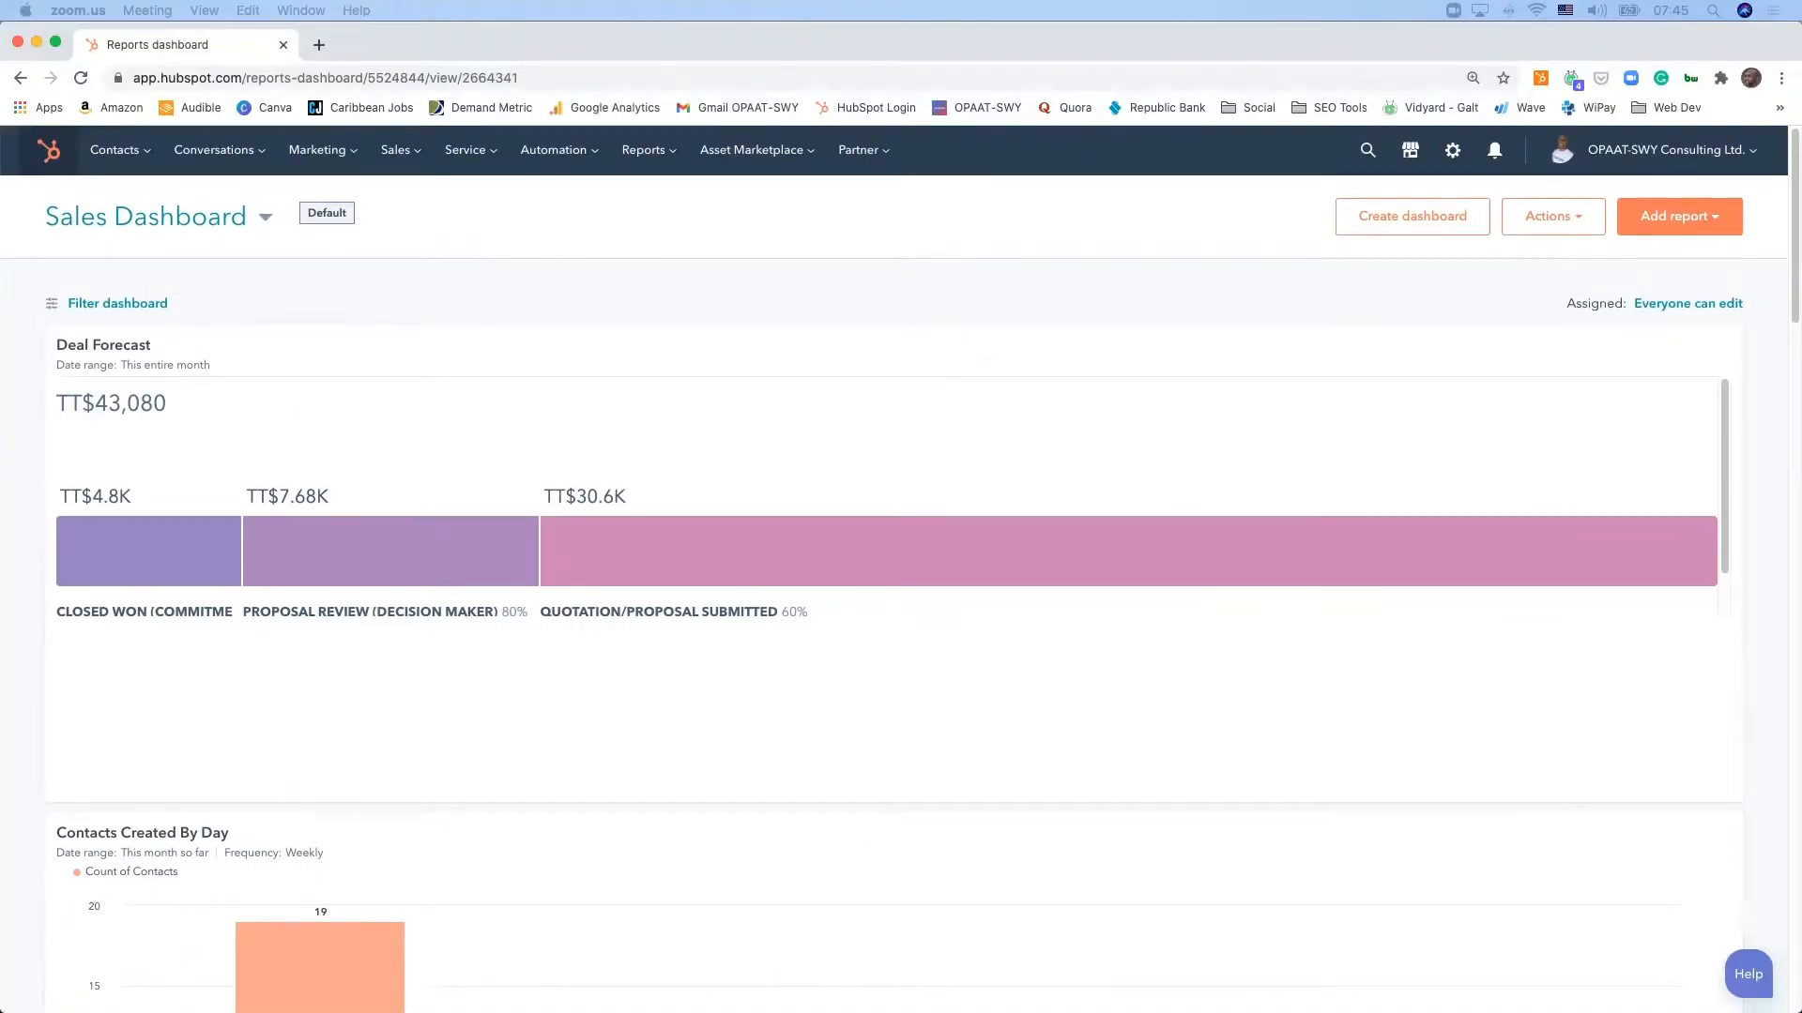
scroll("down", 3)
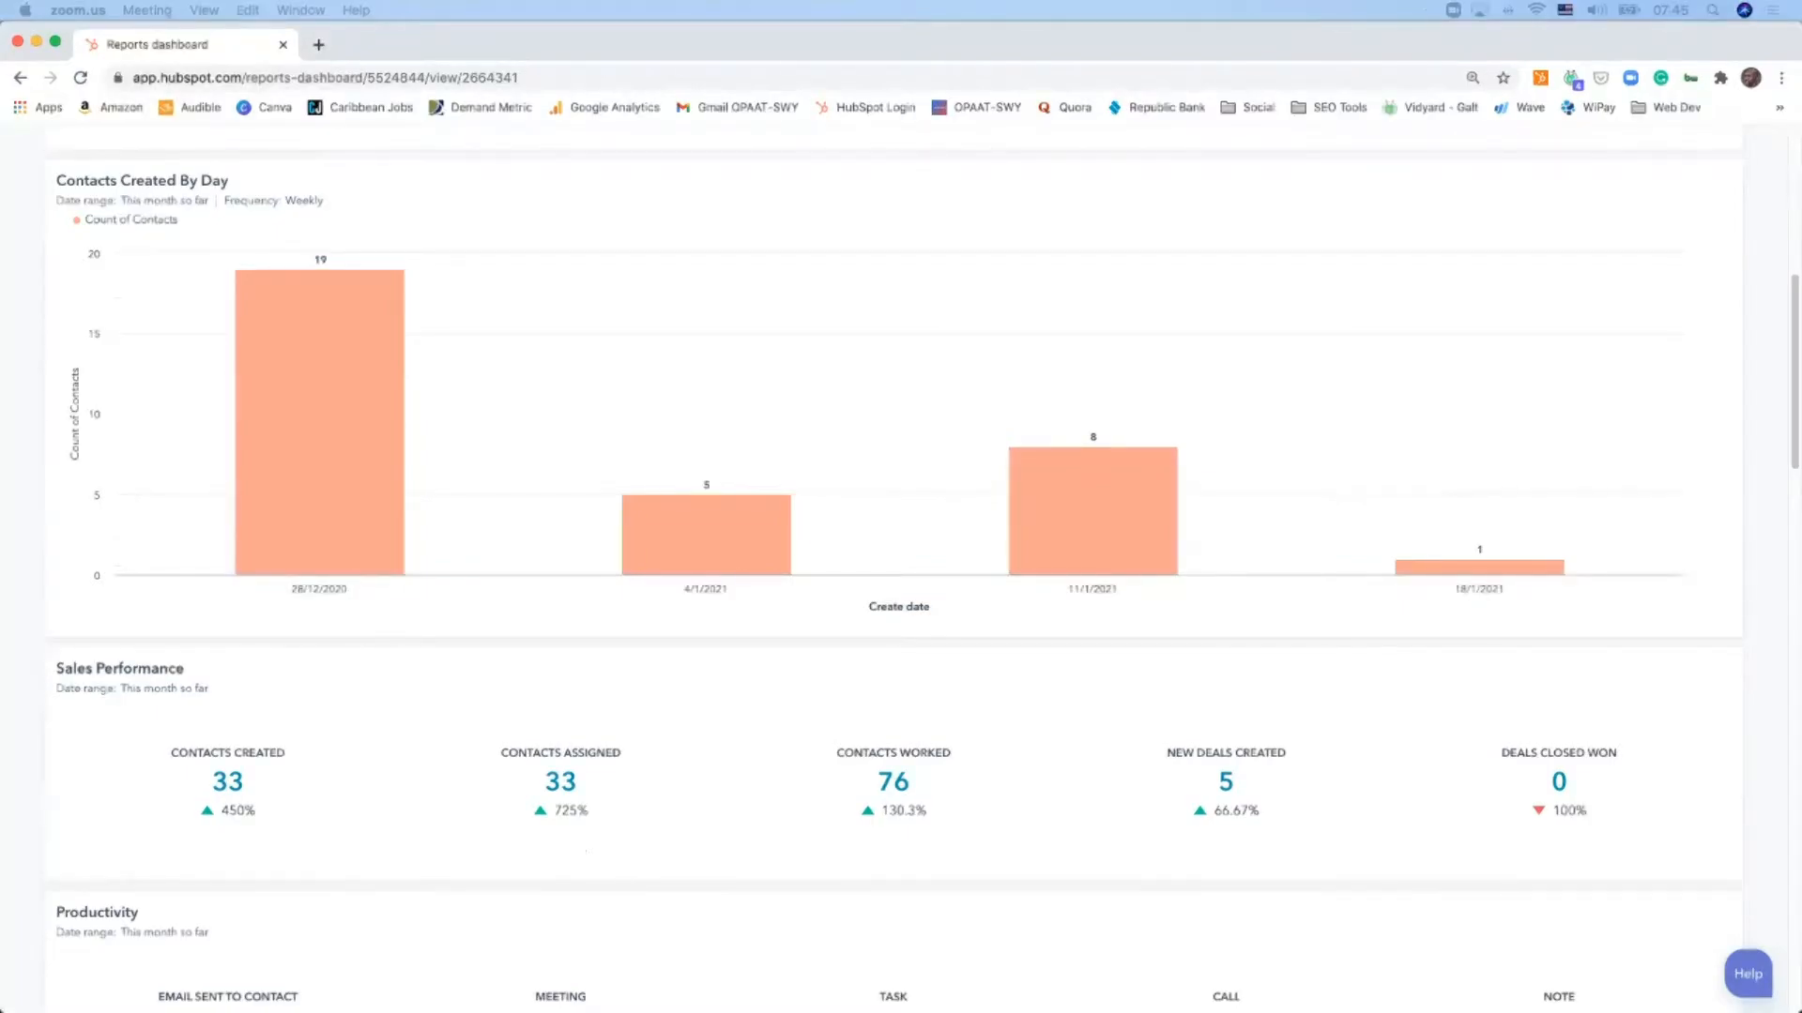
scroll("down", 3)
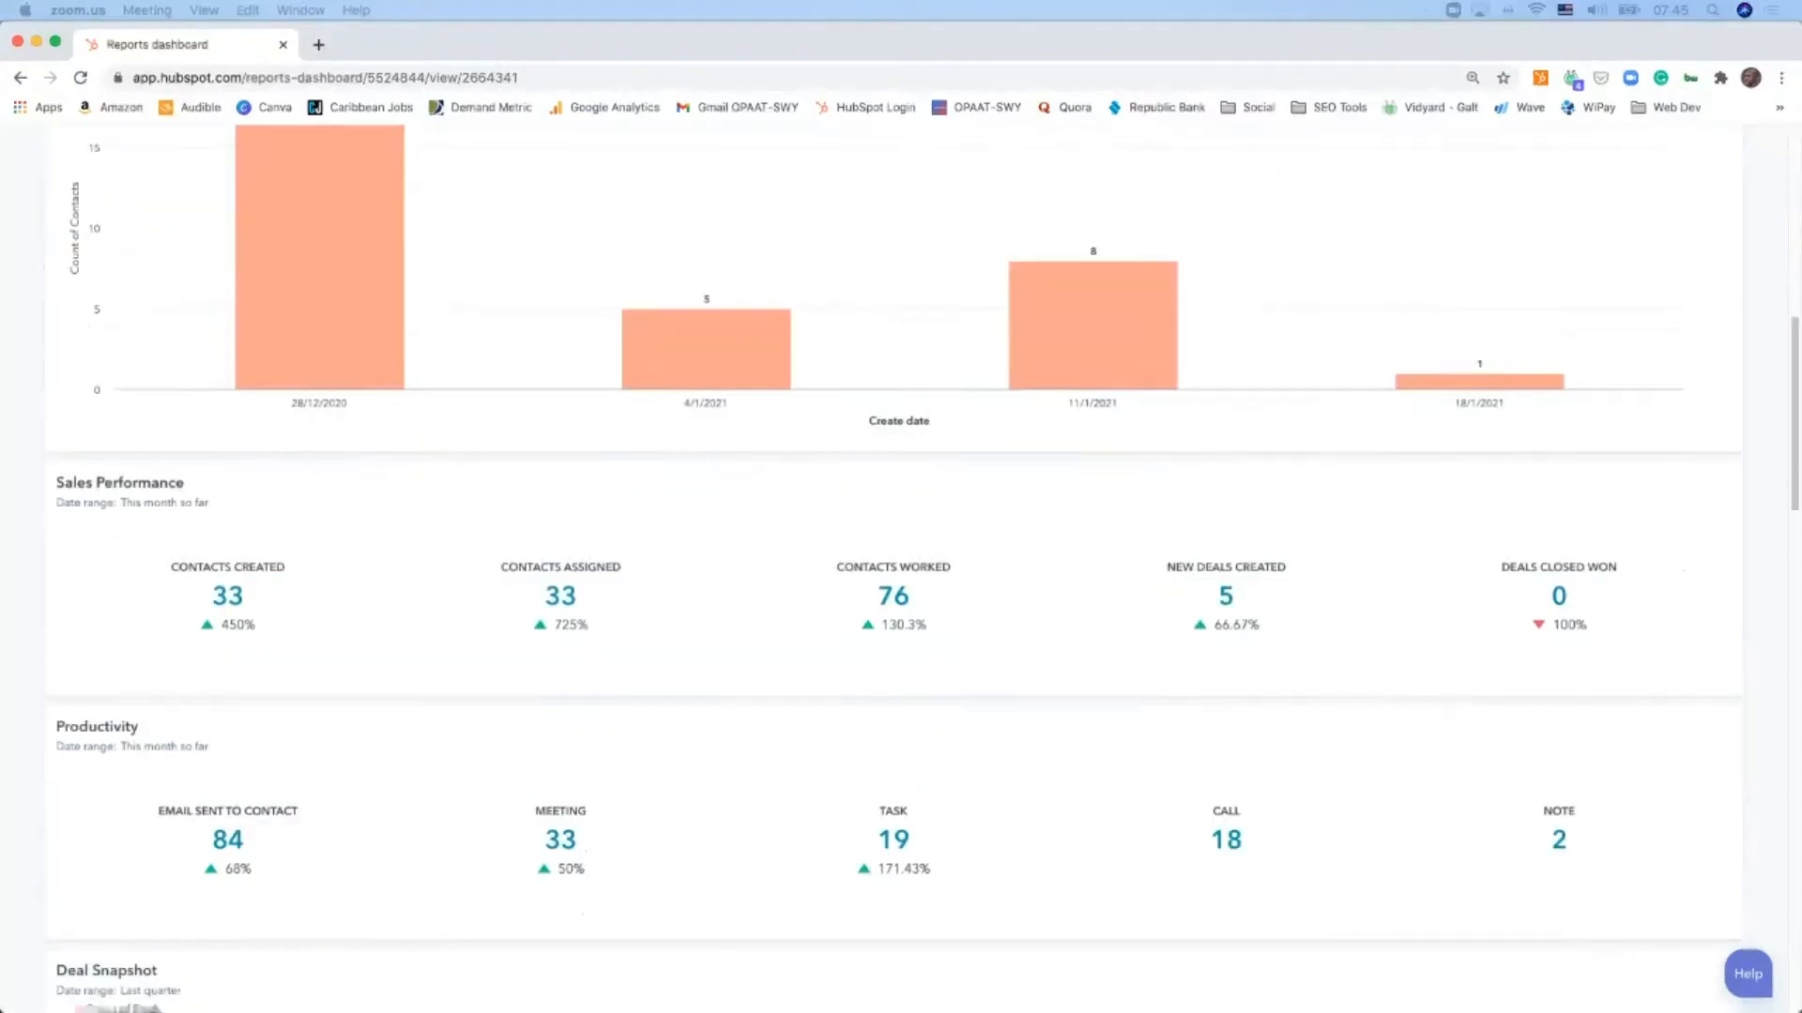
scroll("up", 3)
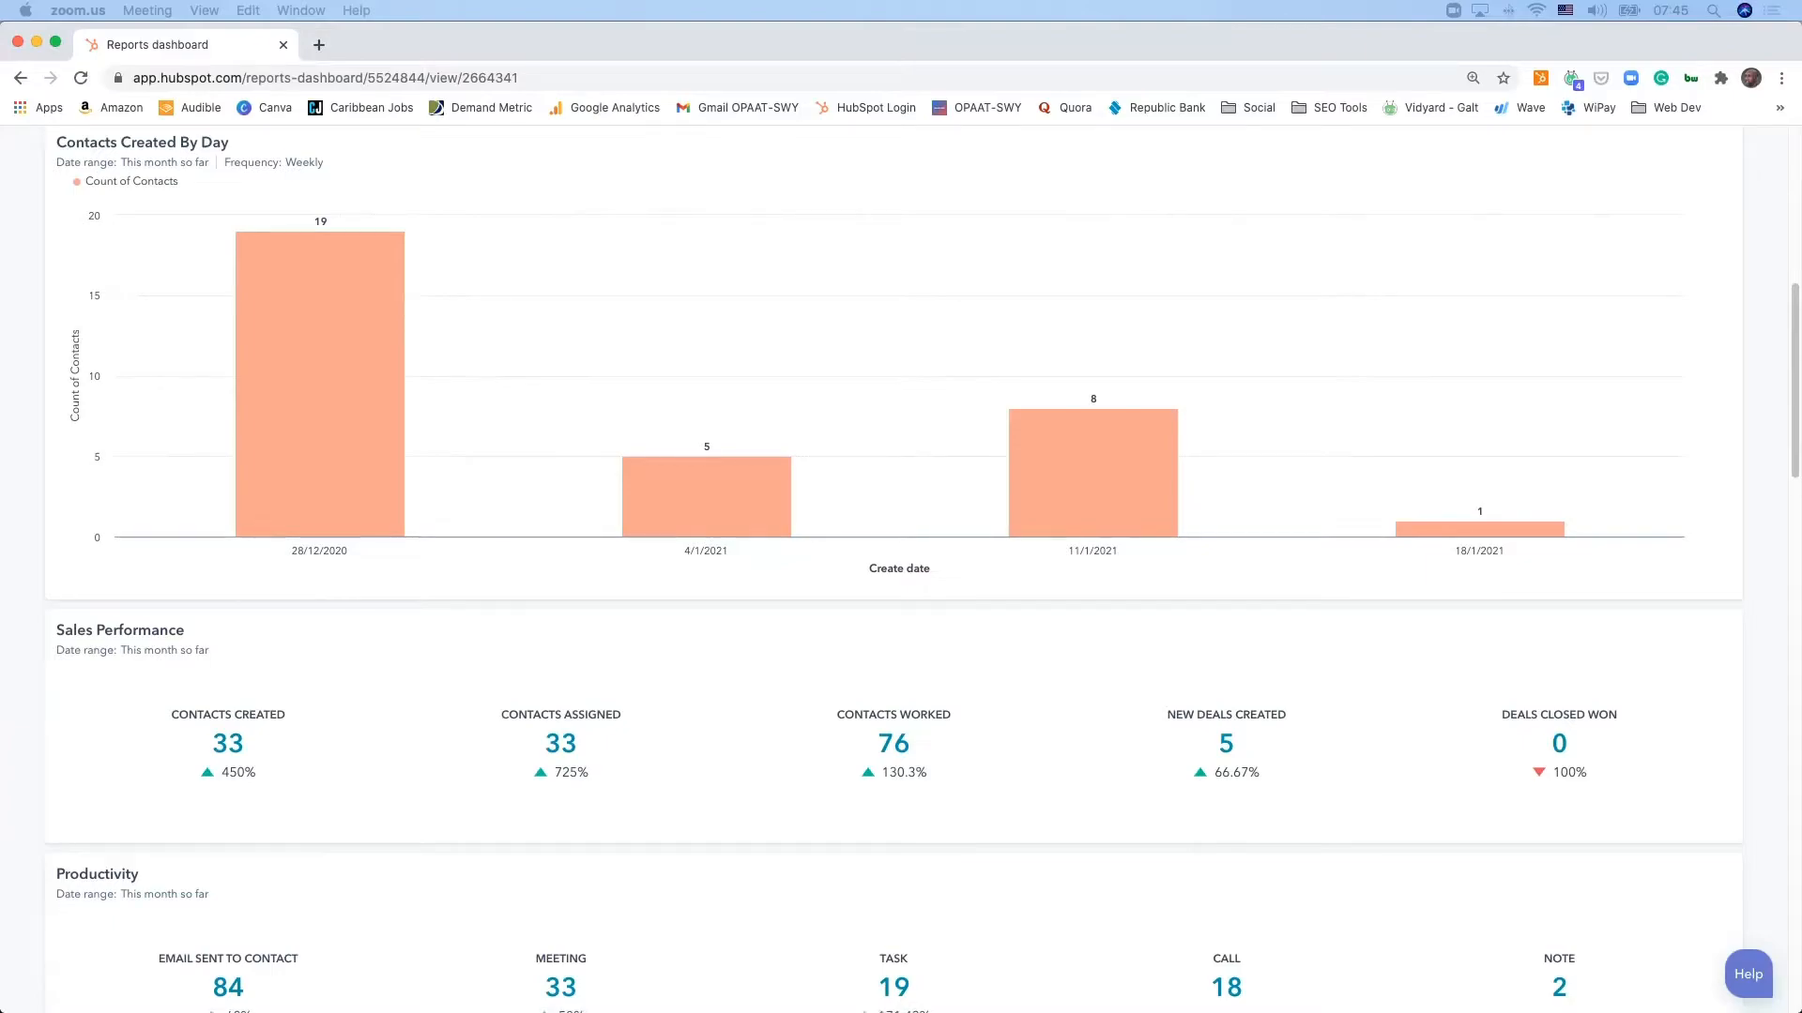
scroll("down", 3)
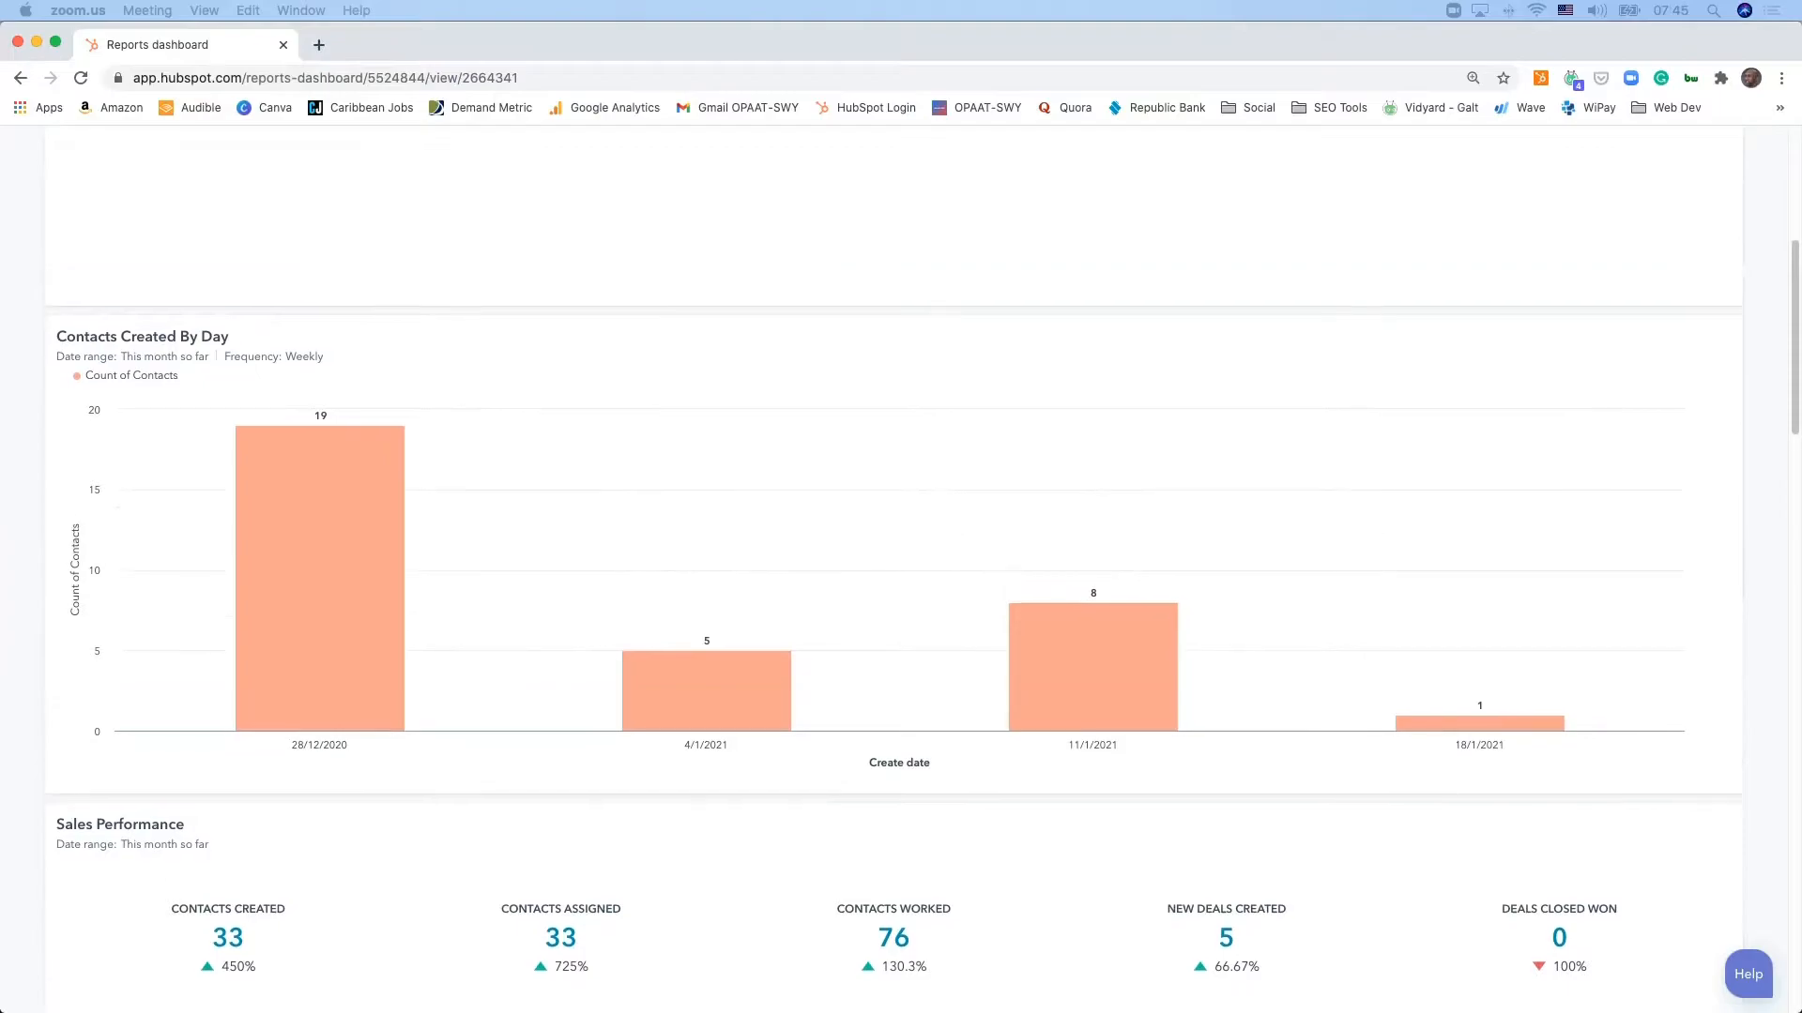
scroll("down", 3)
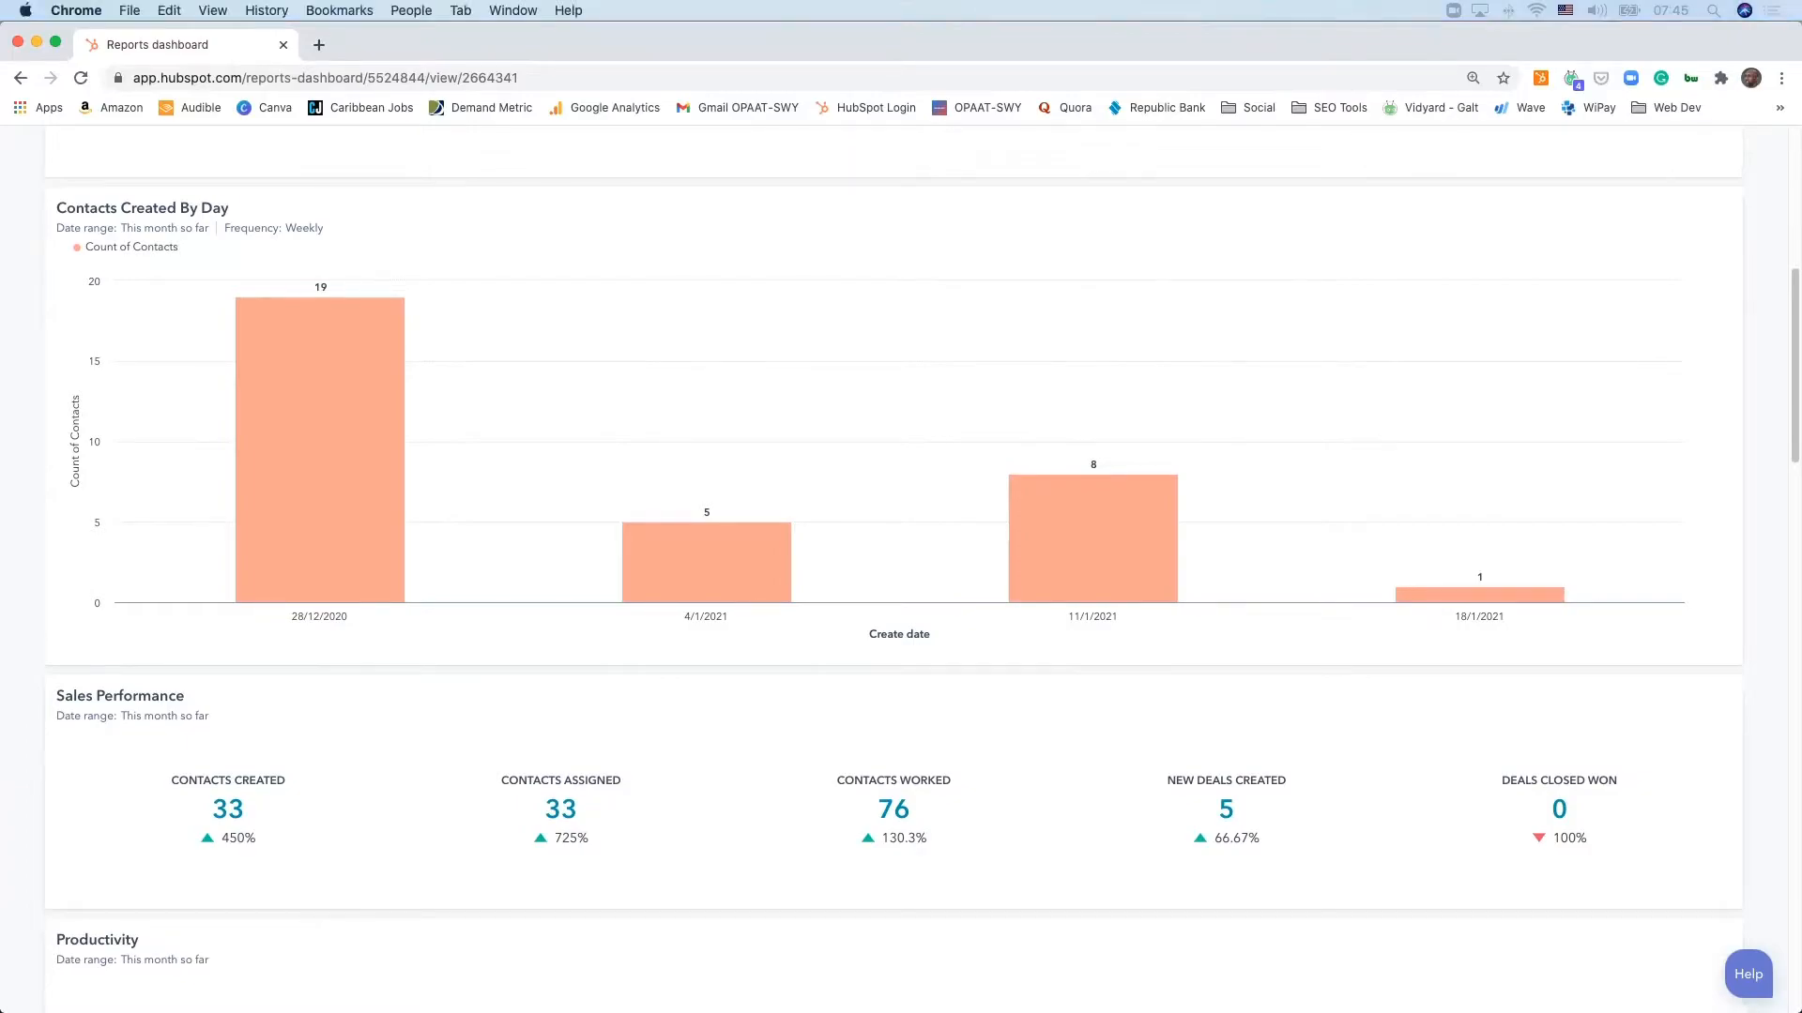
mouse_move(1093, 534)
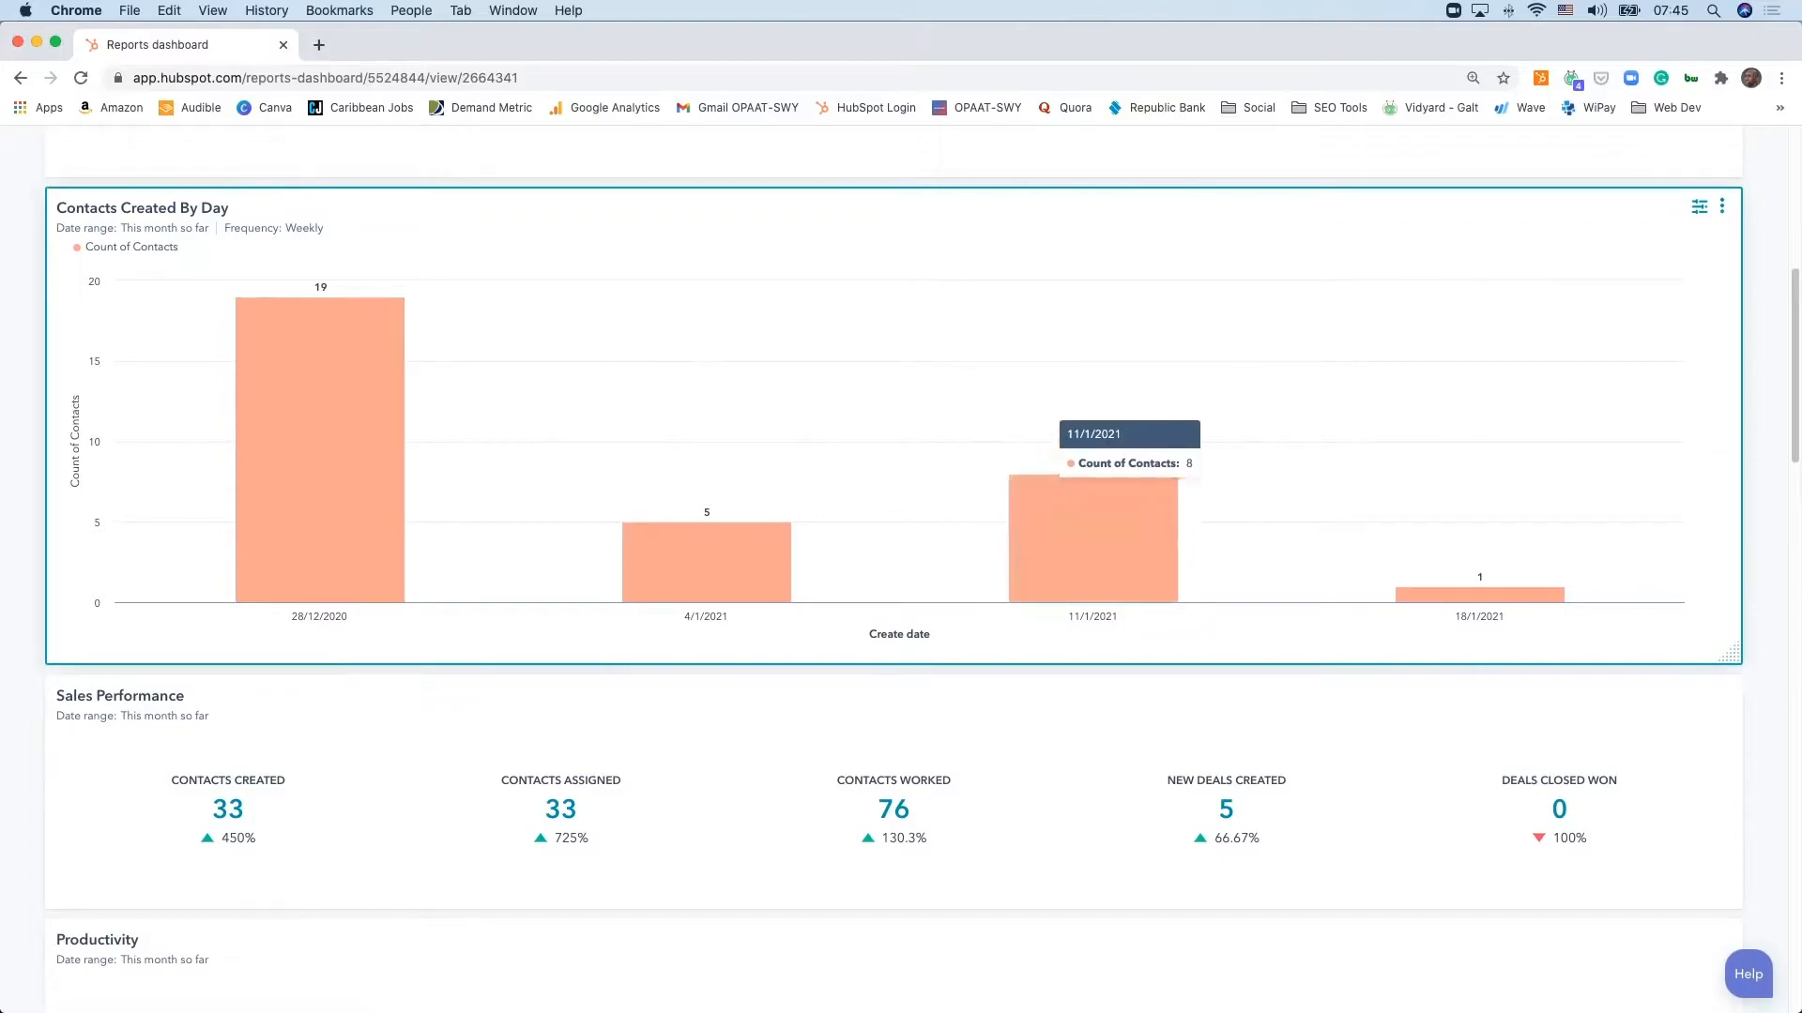
left_click(1093, 531)
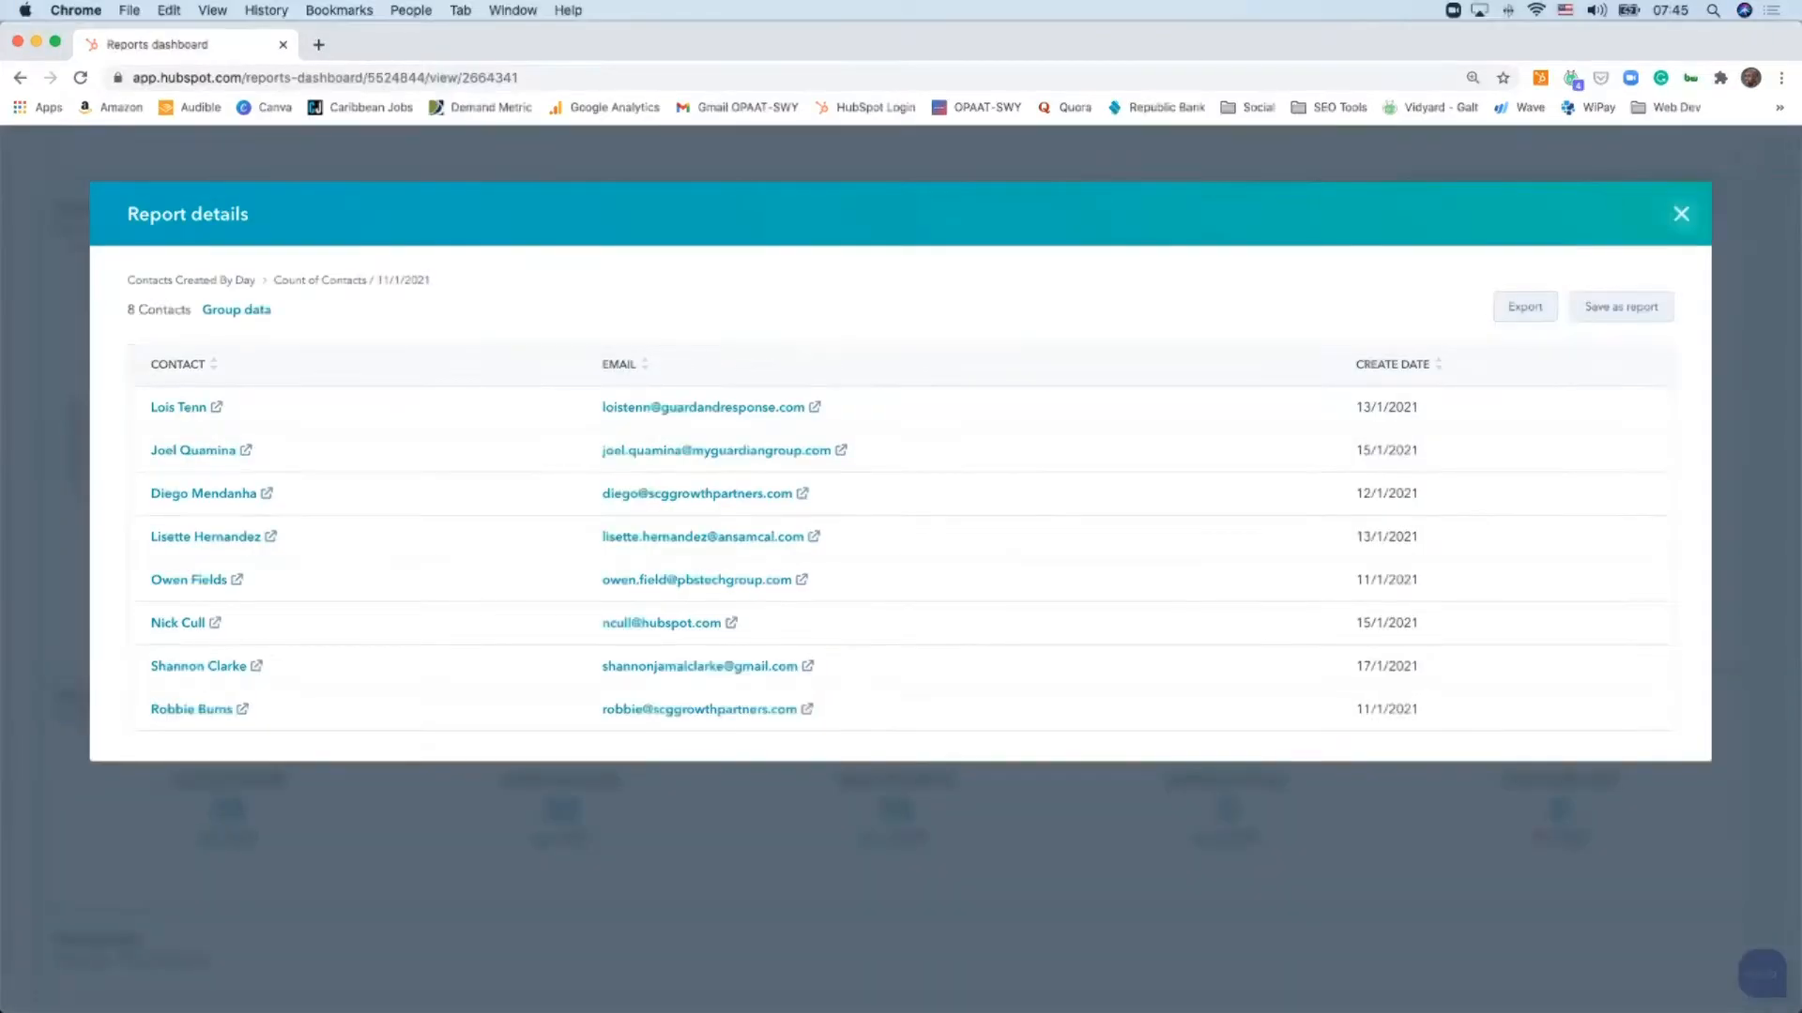
left_click(1680, 214)
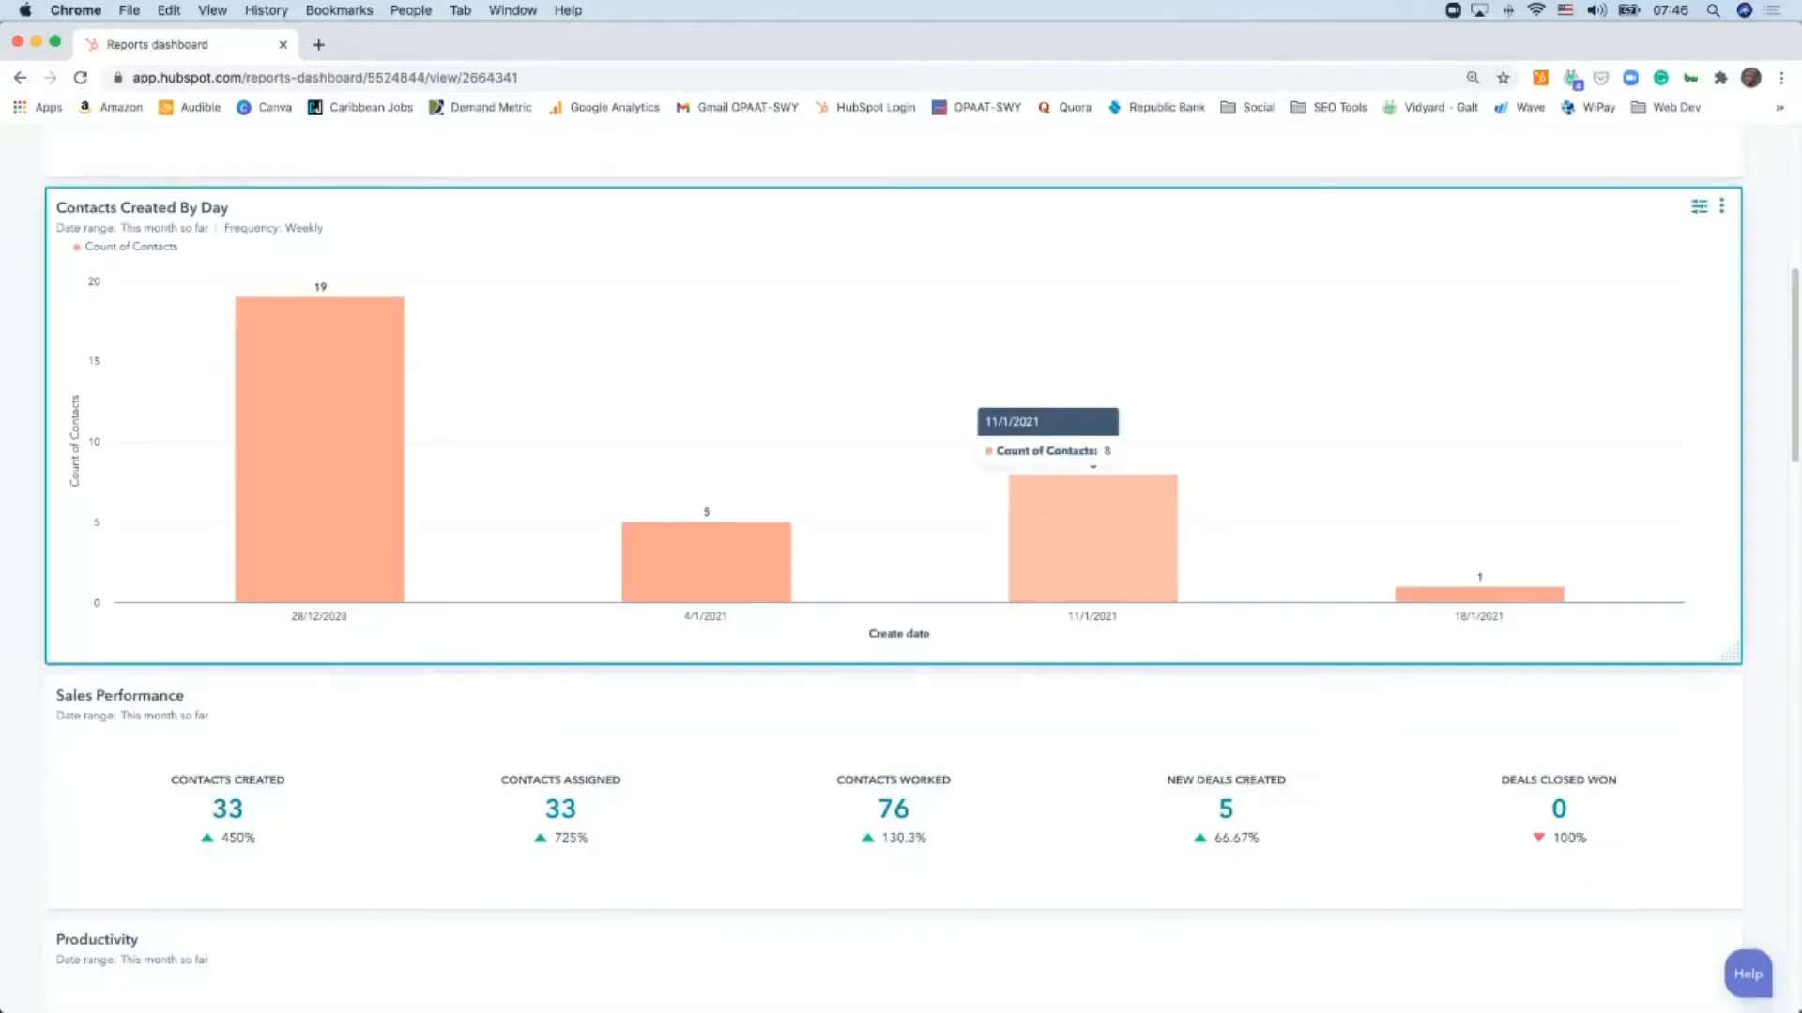
mouse_move(1093, 505)
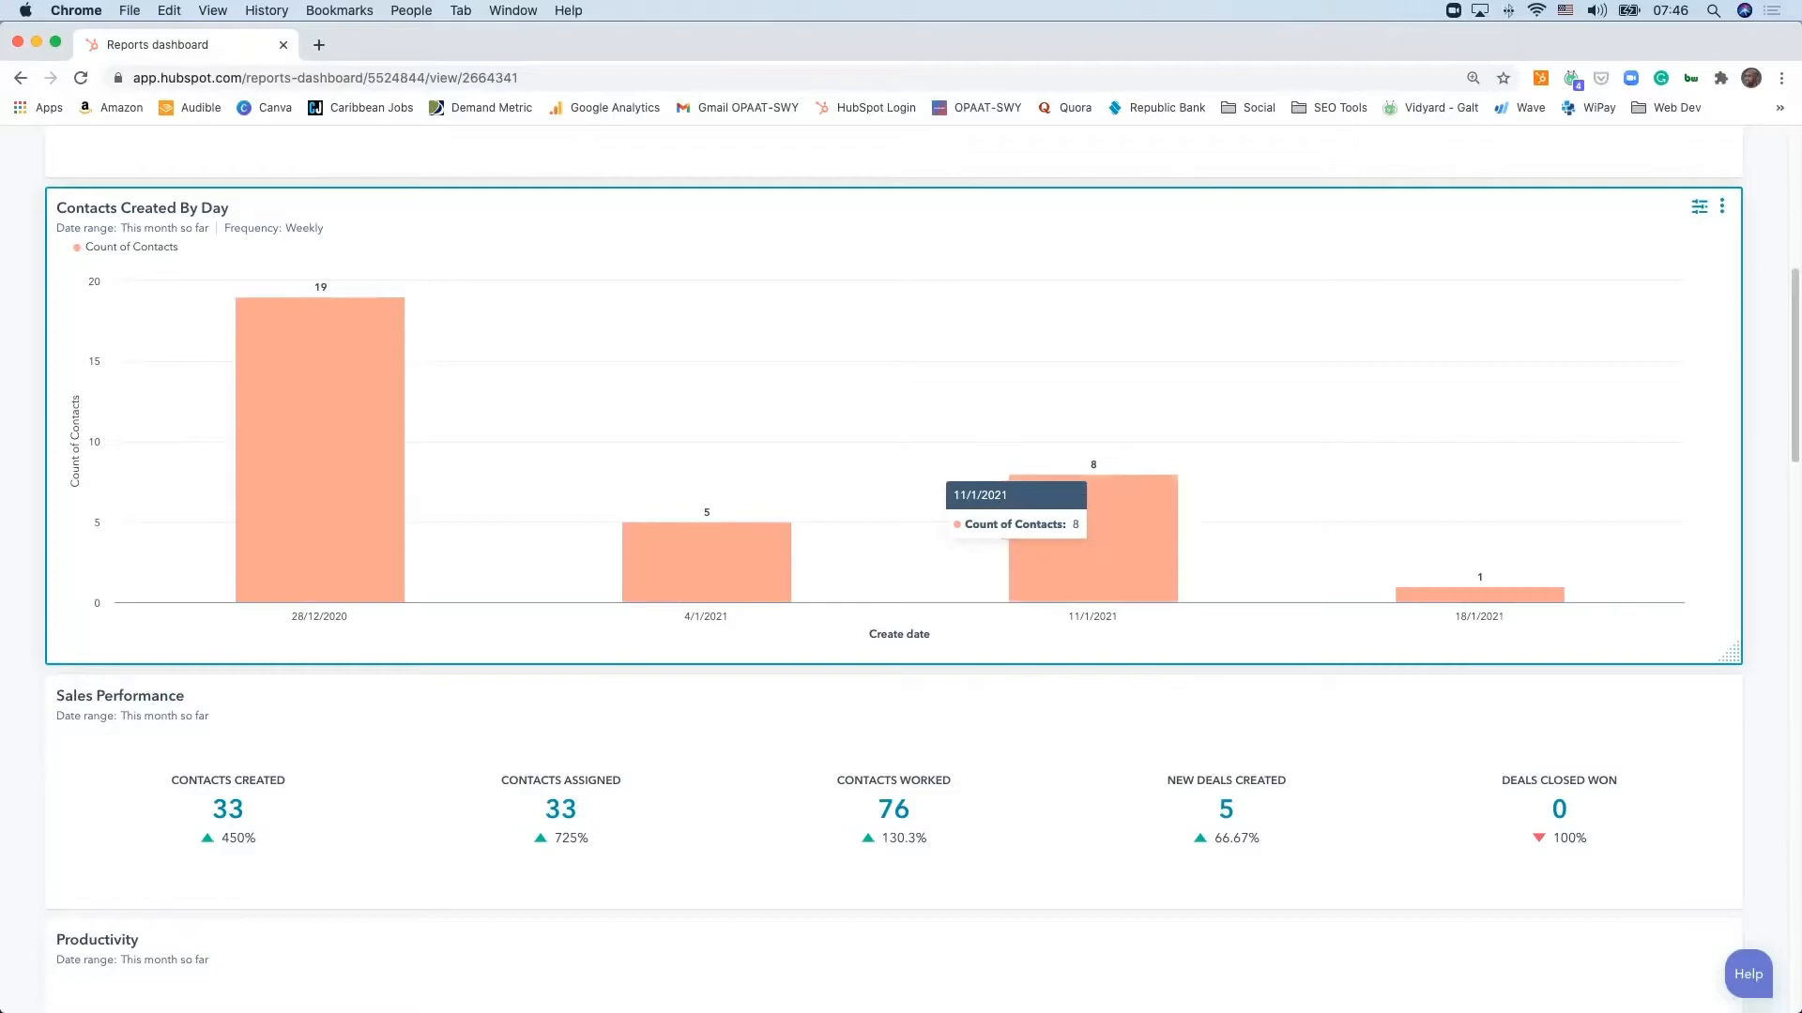
scroll("down", 3)
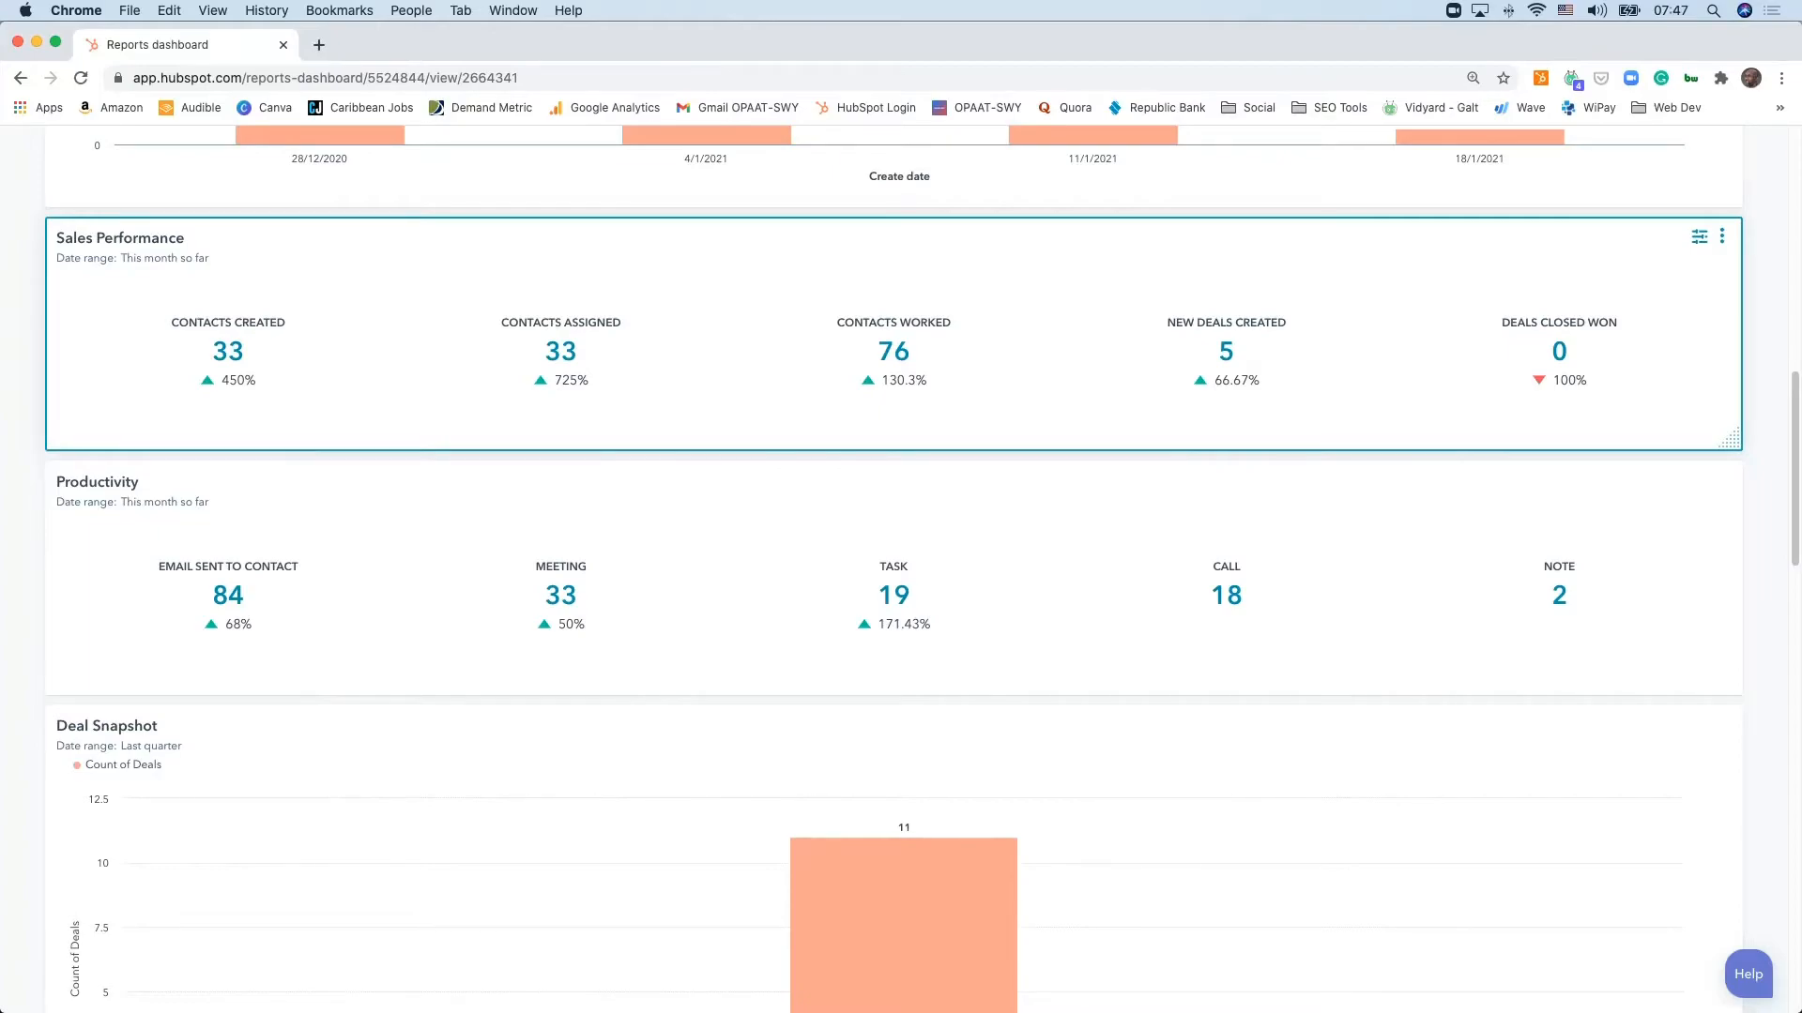
scroll("down", 3)
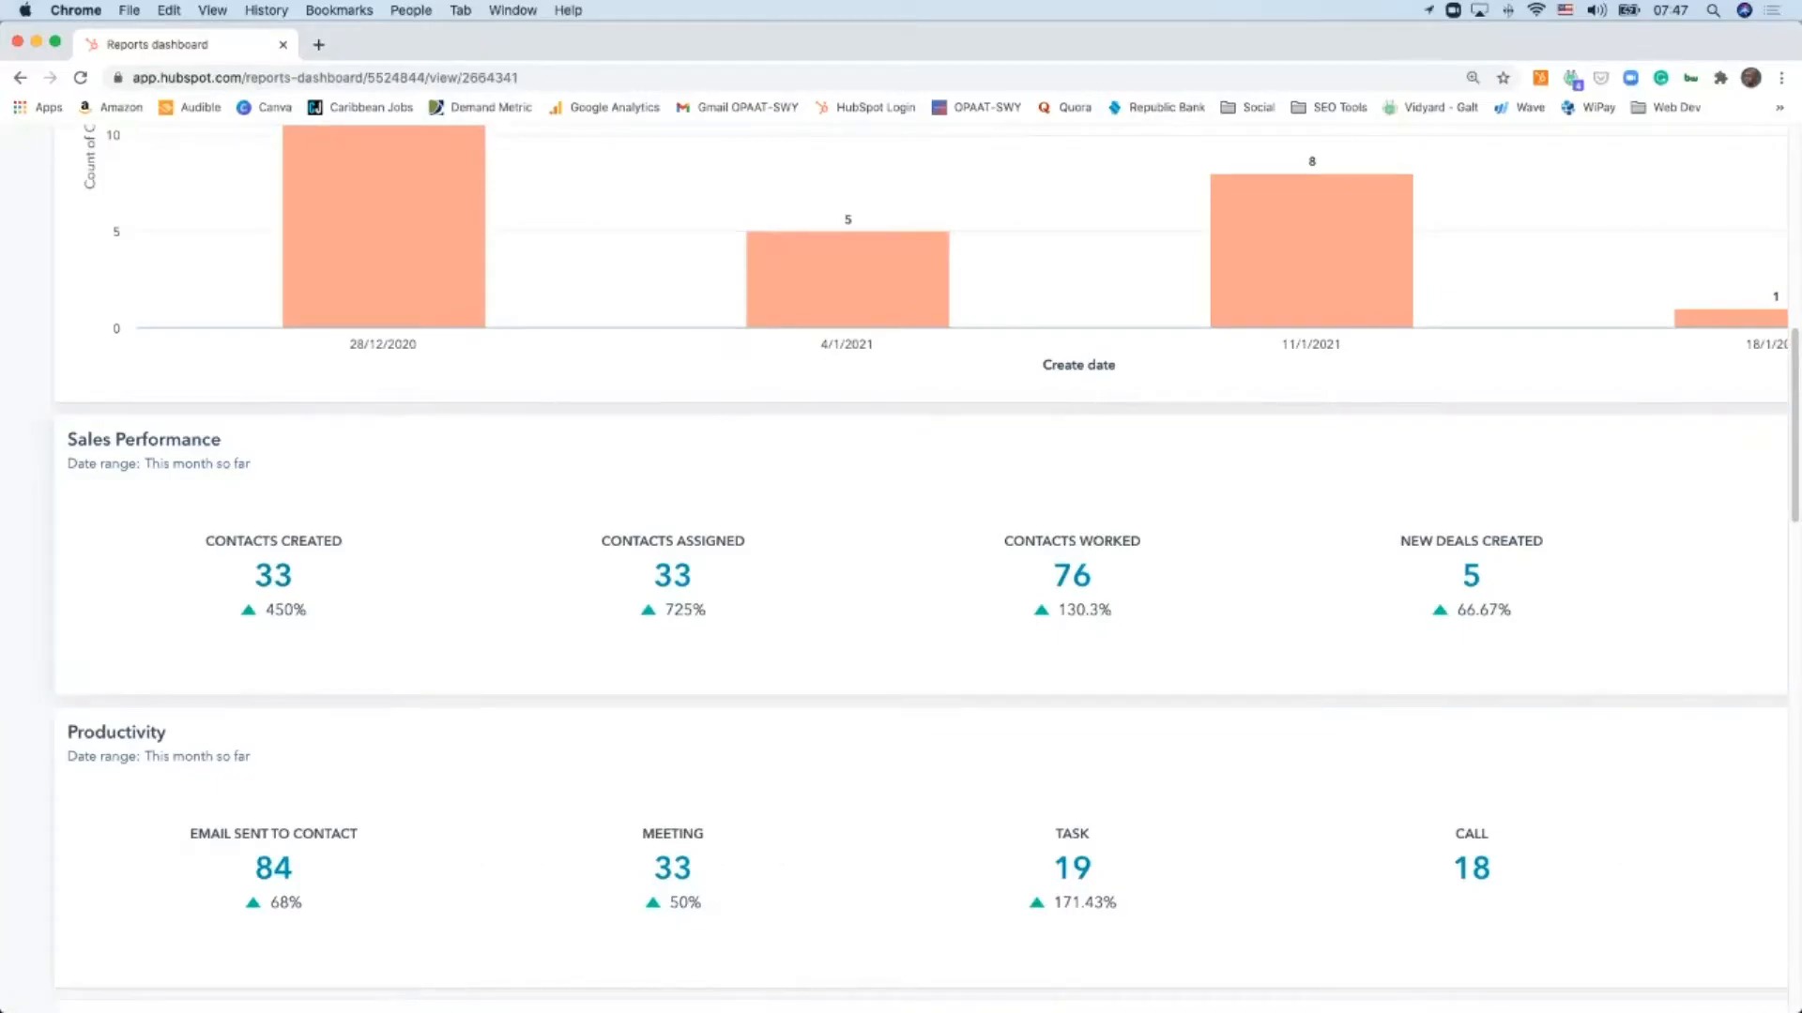
scroll("right", 3)
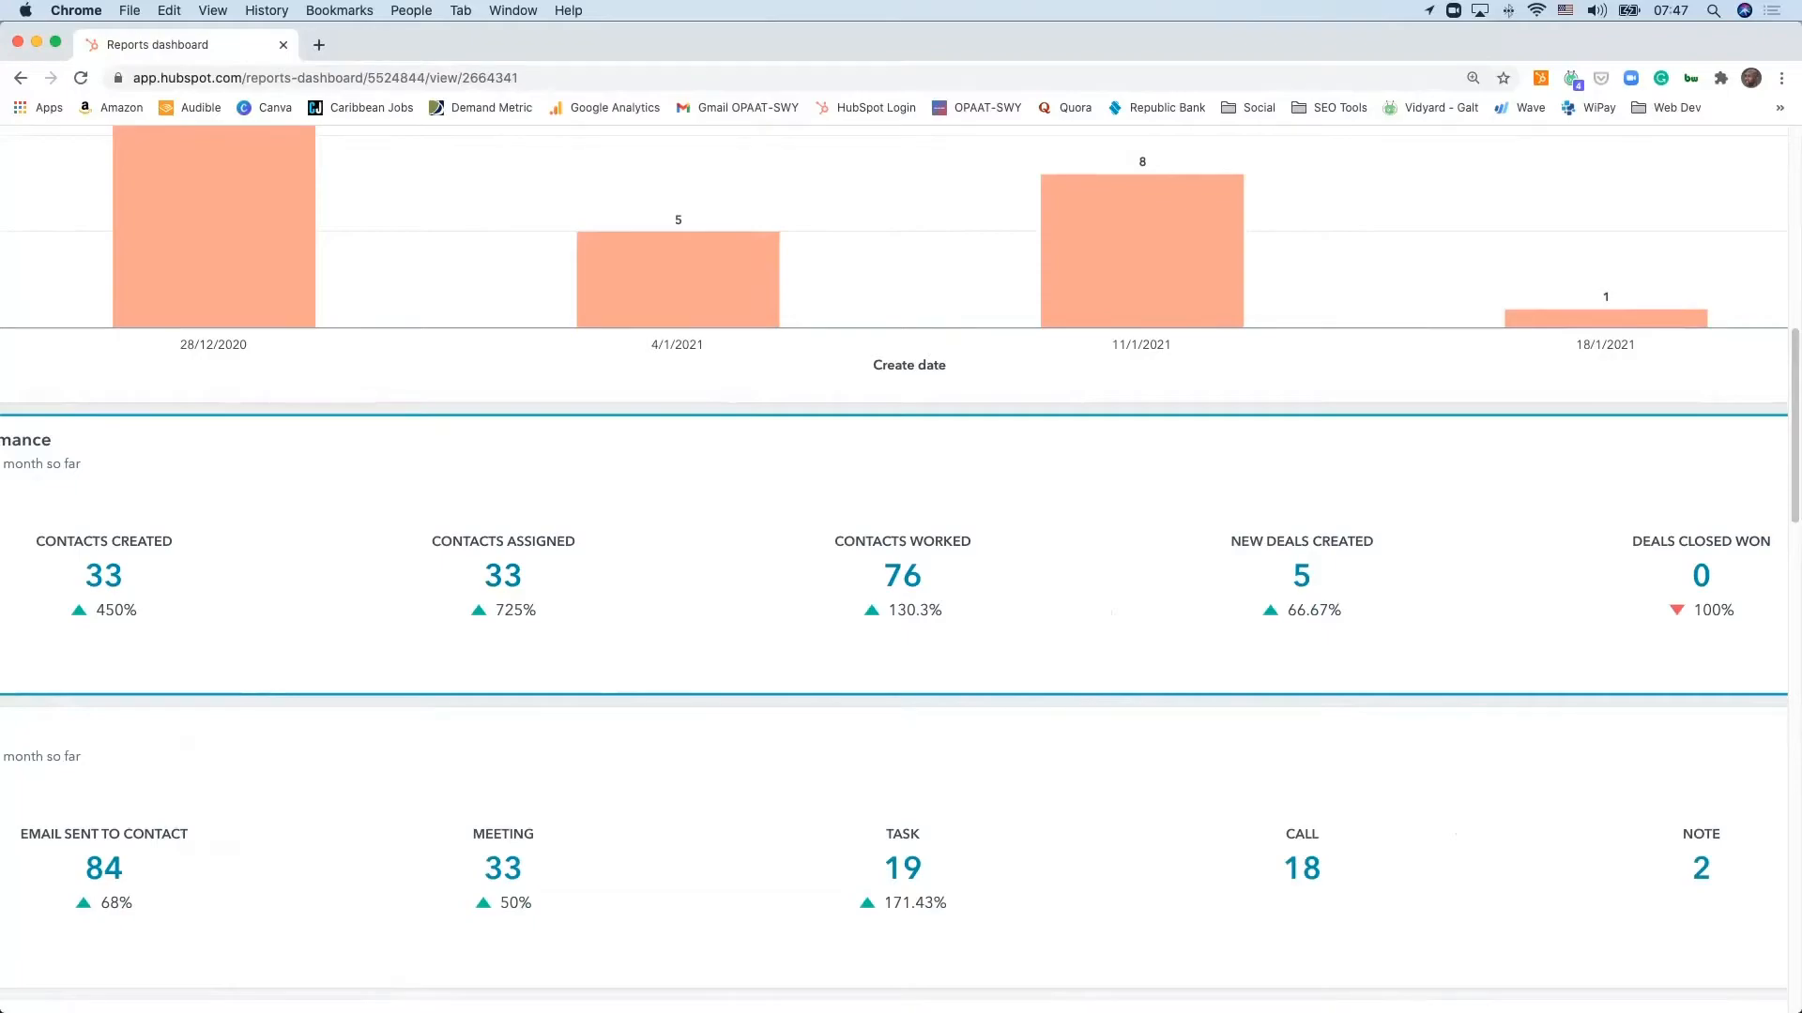
scroll("right", 3)
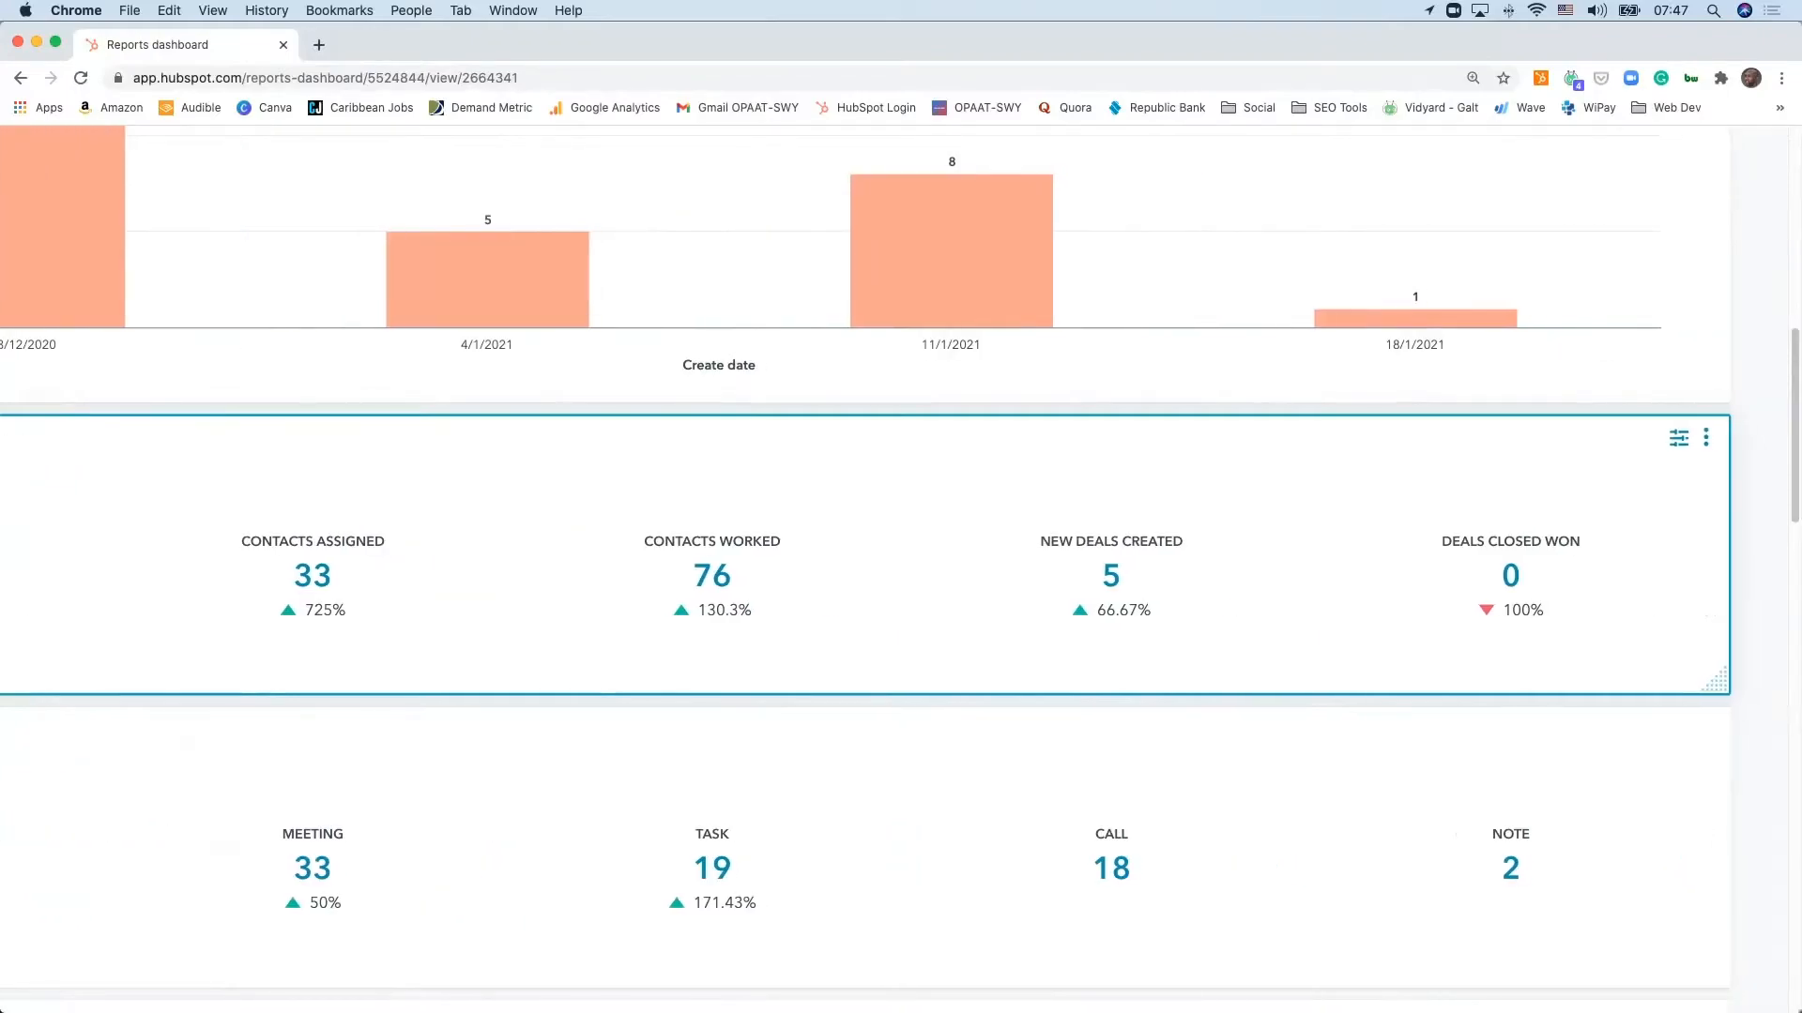
scroll("down", 3)
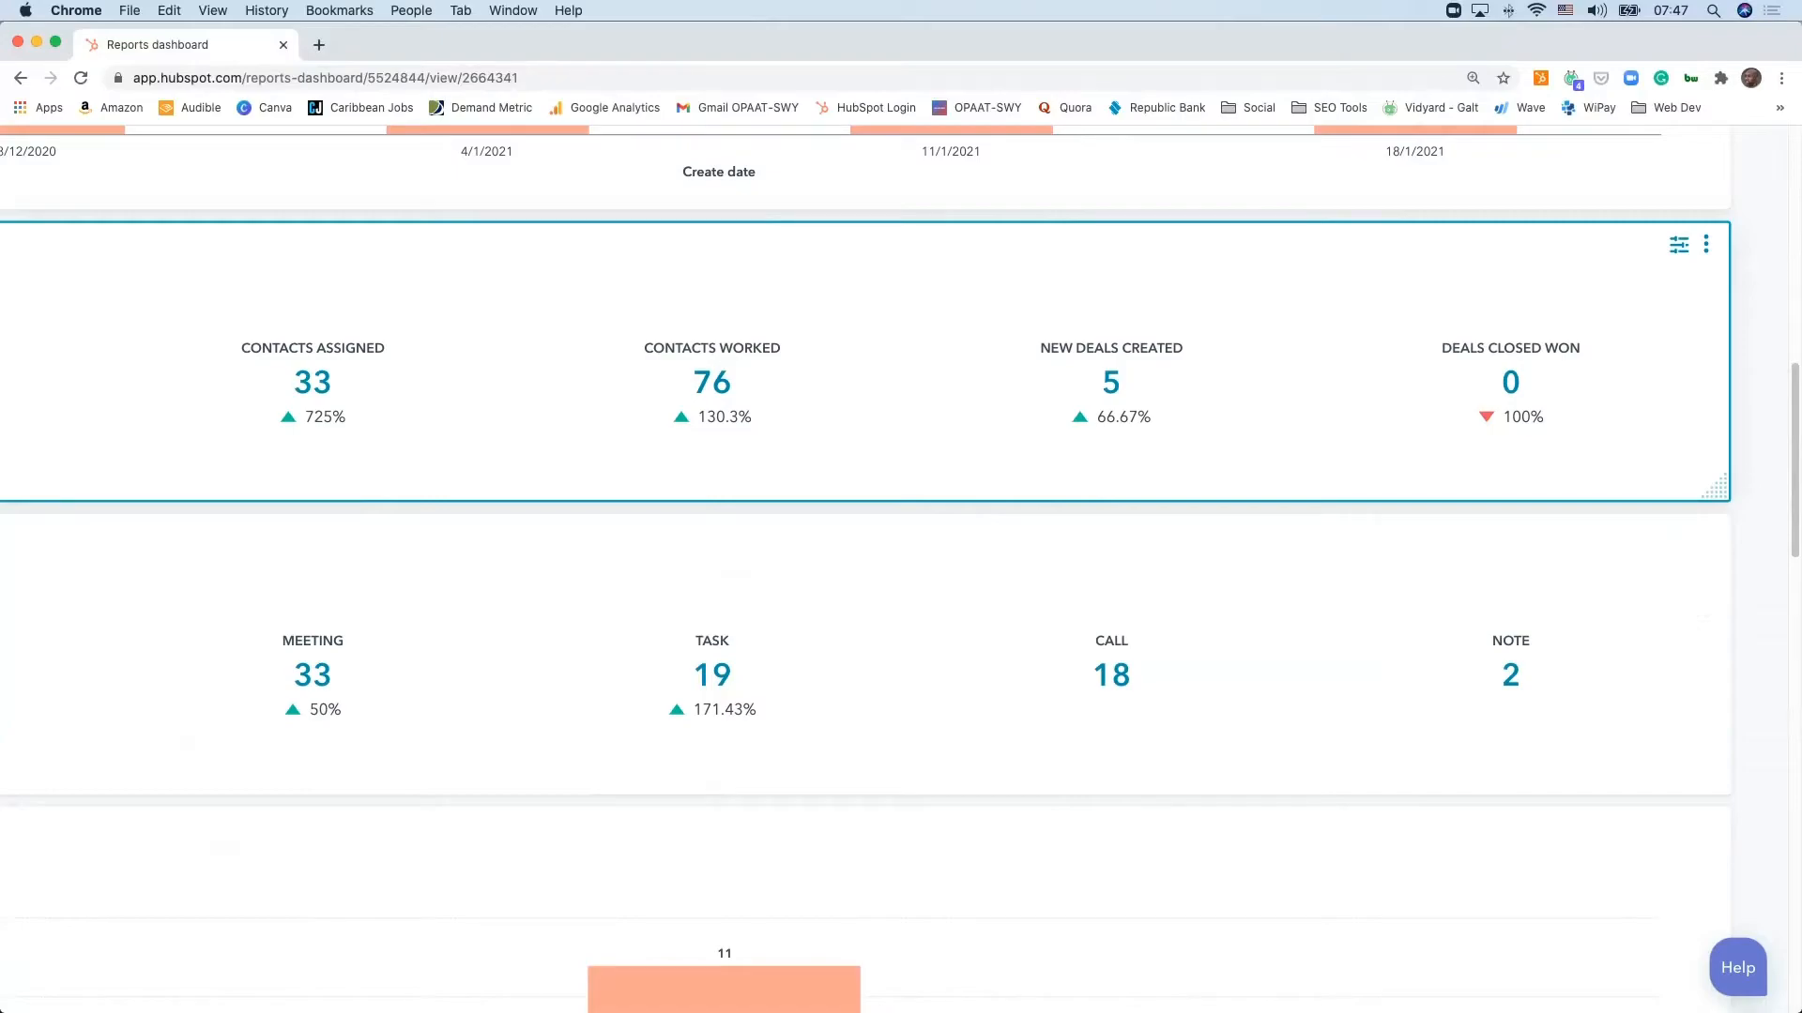
scroll("left", 3)
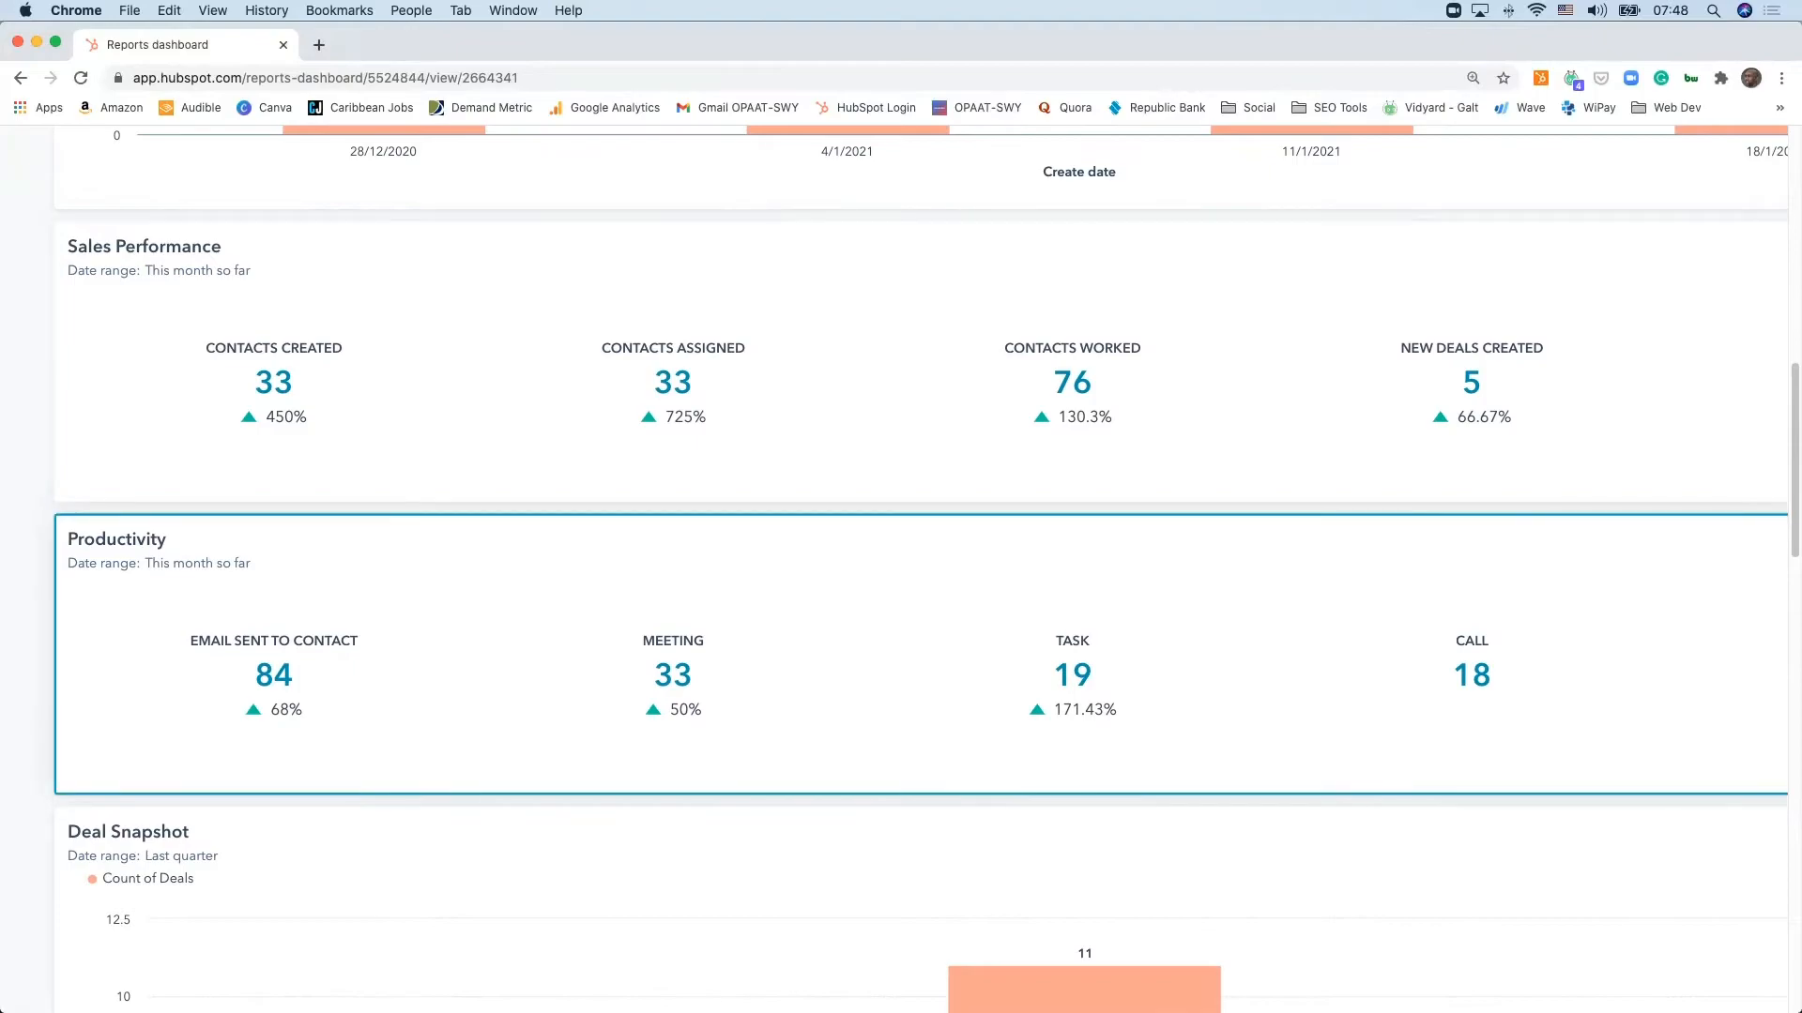
scroll("down", 3)
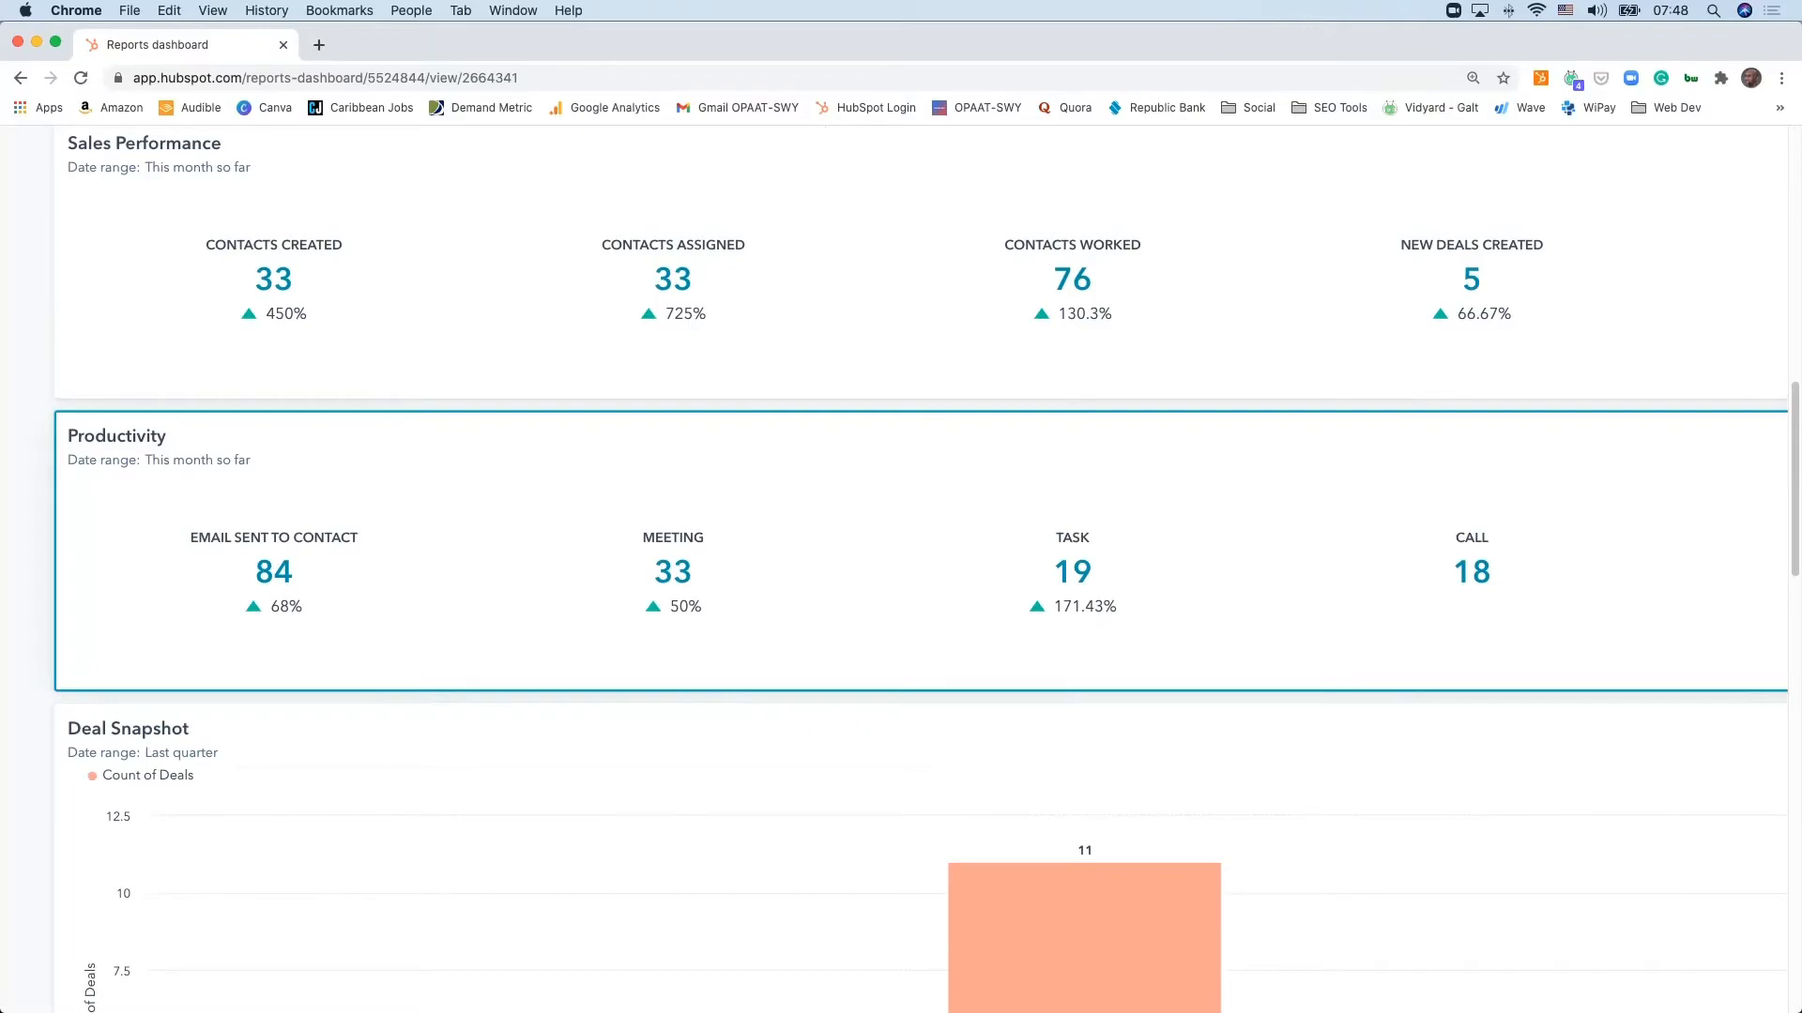
scroll("up", 3)
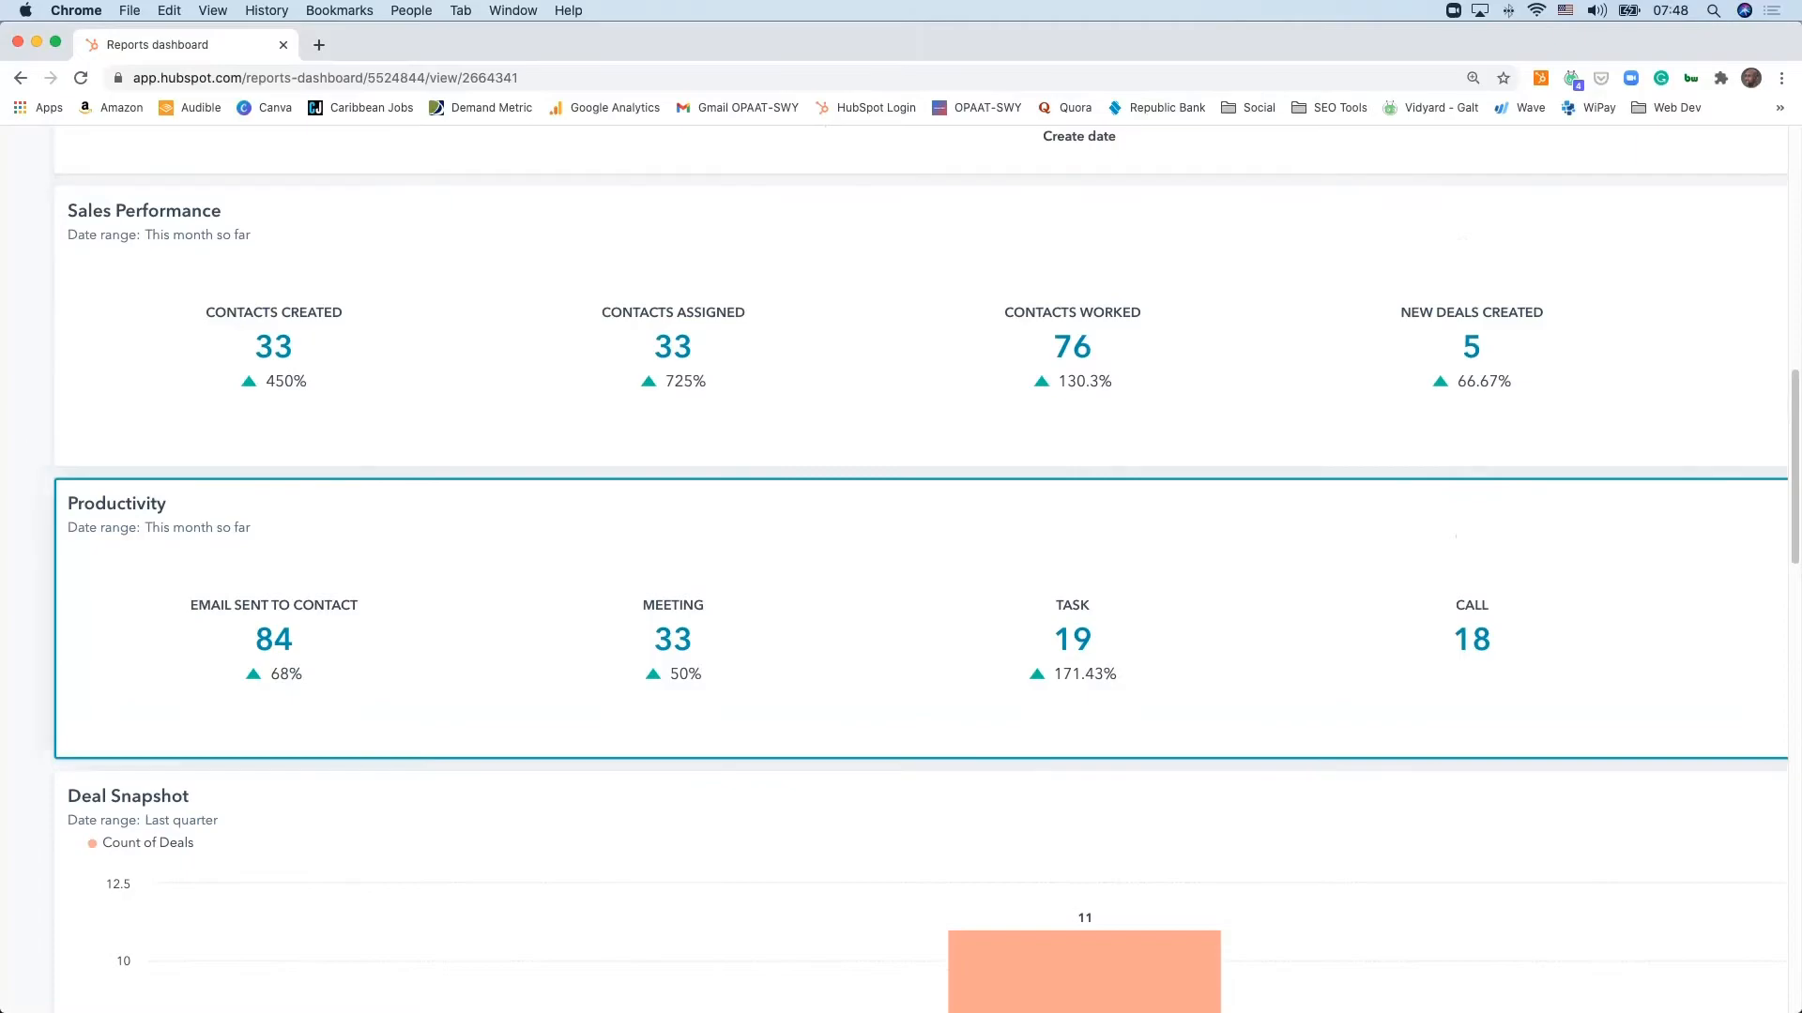
scroll("down", 3)
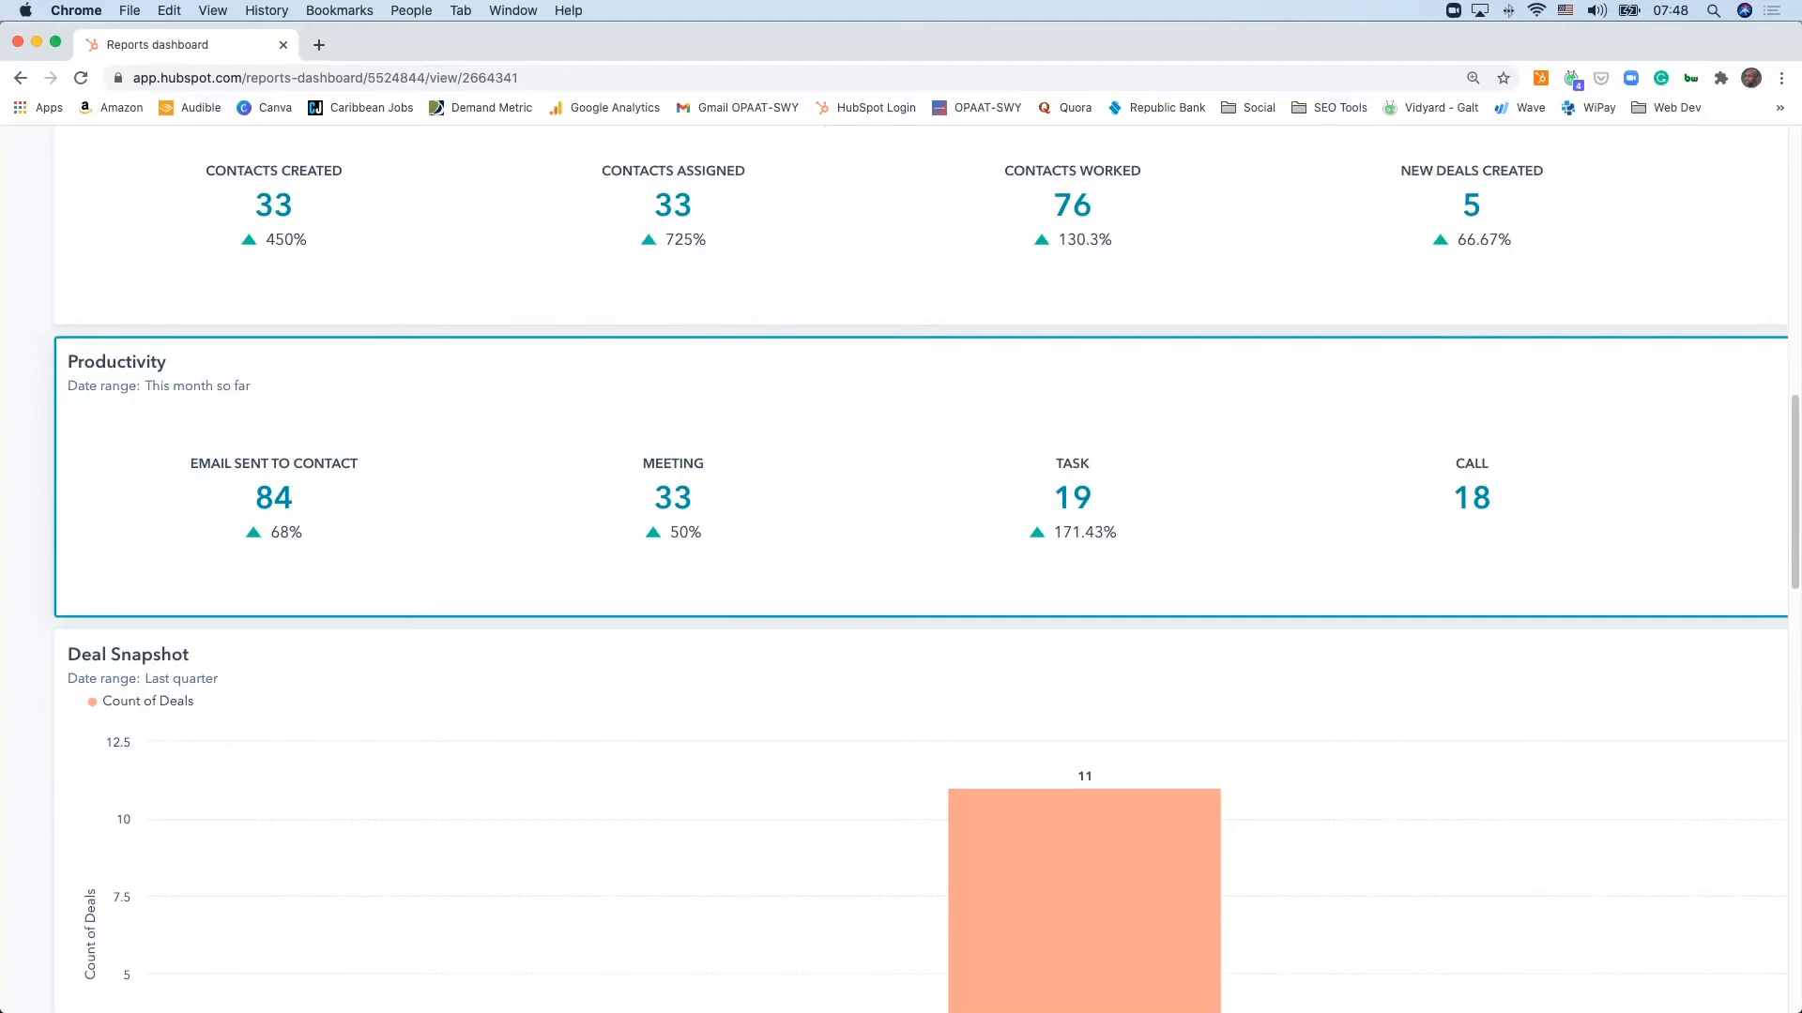
scroll("right", 3)
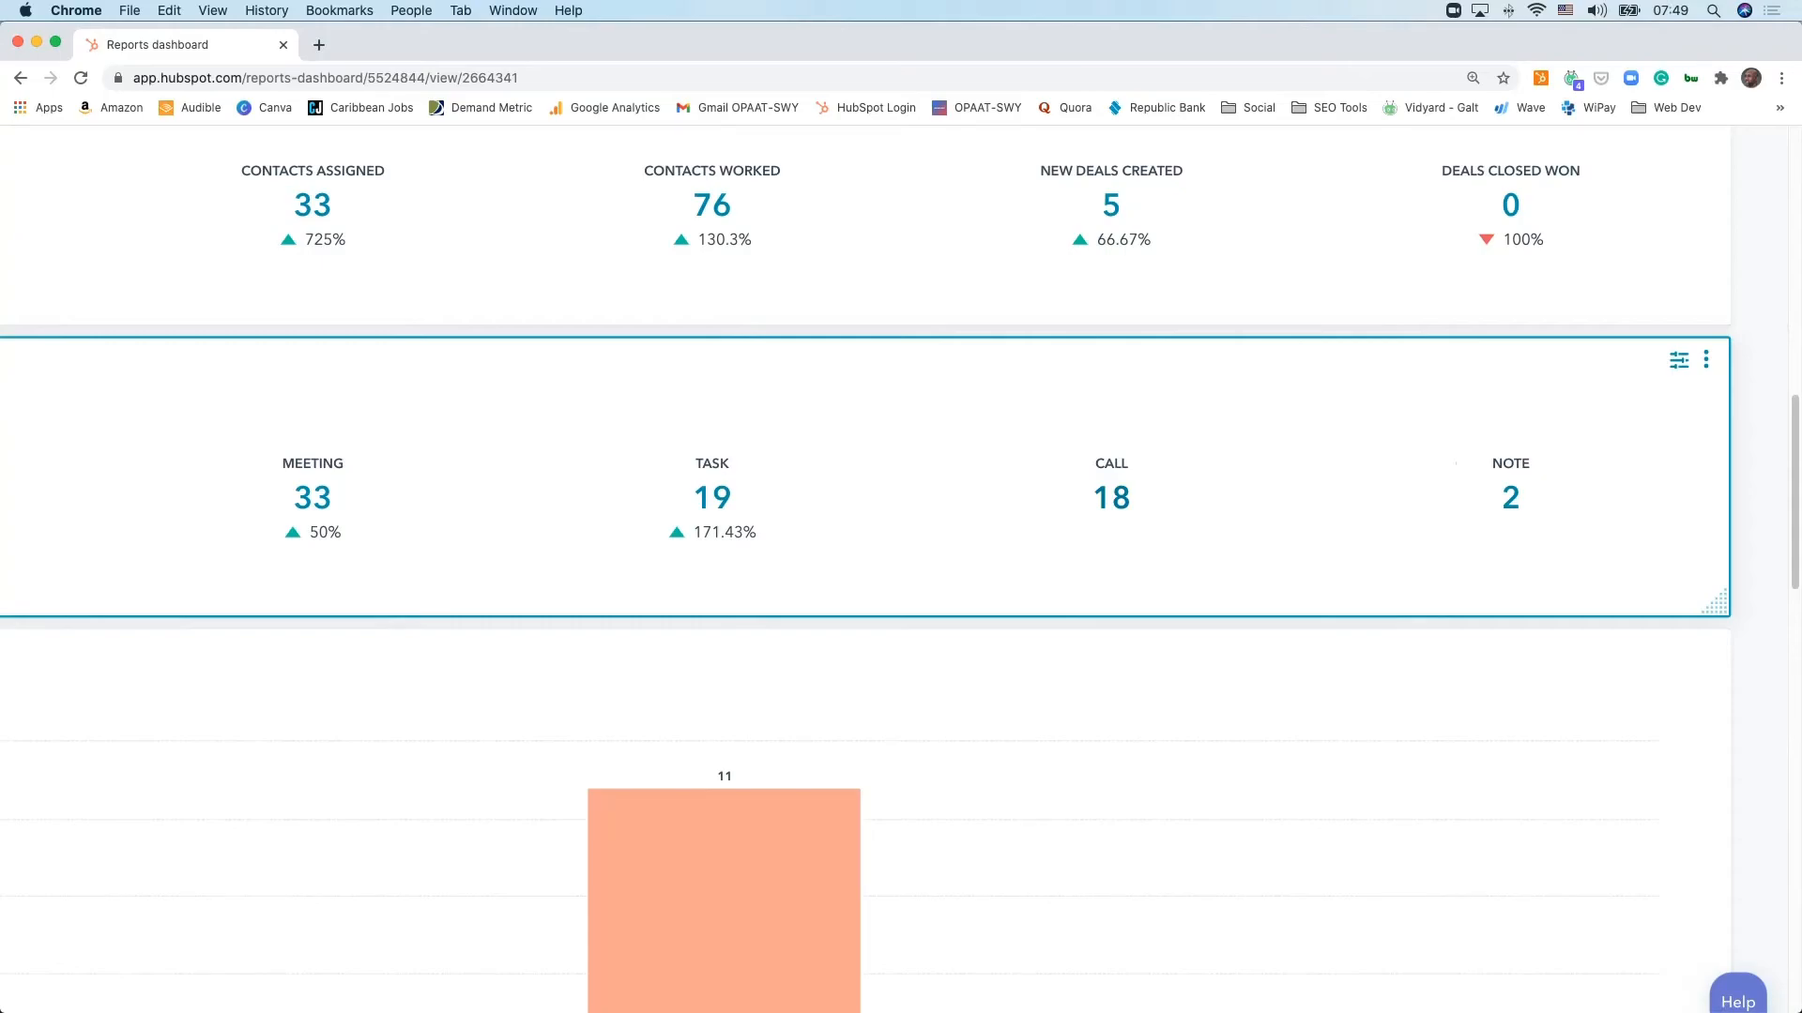
scroll("up", 3)
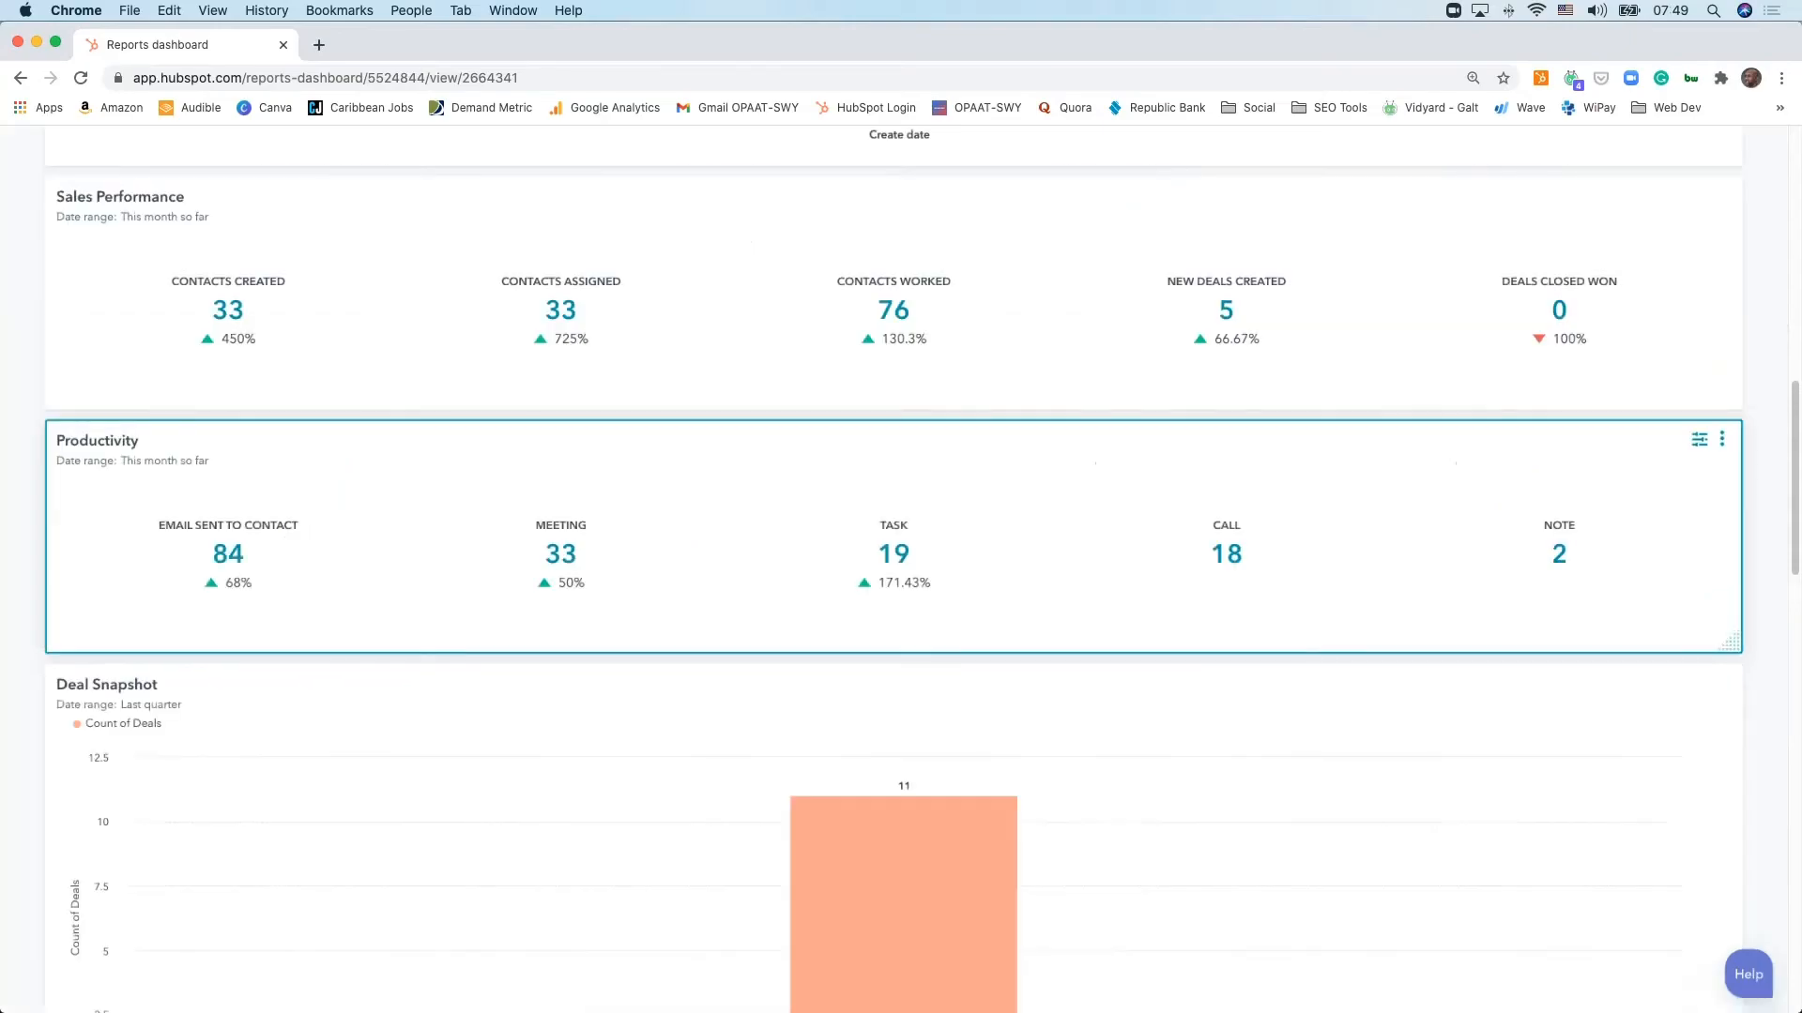
scroll("up", 3)
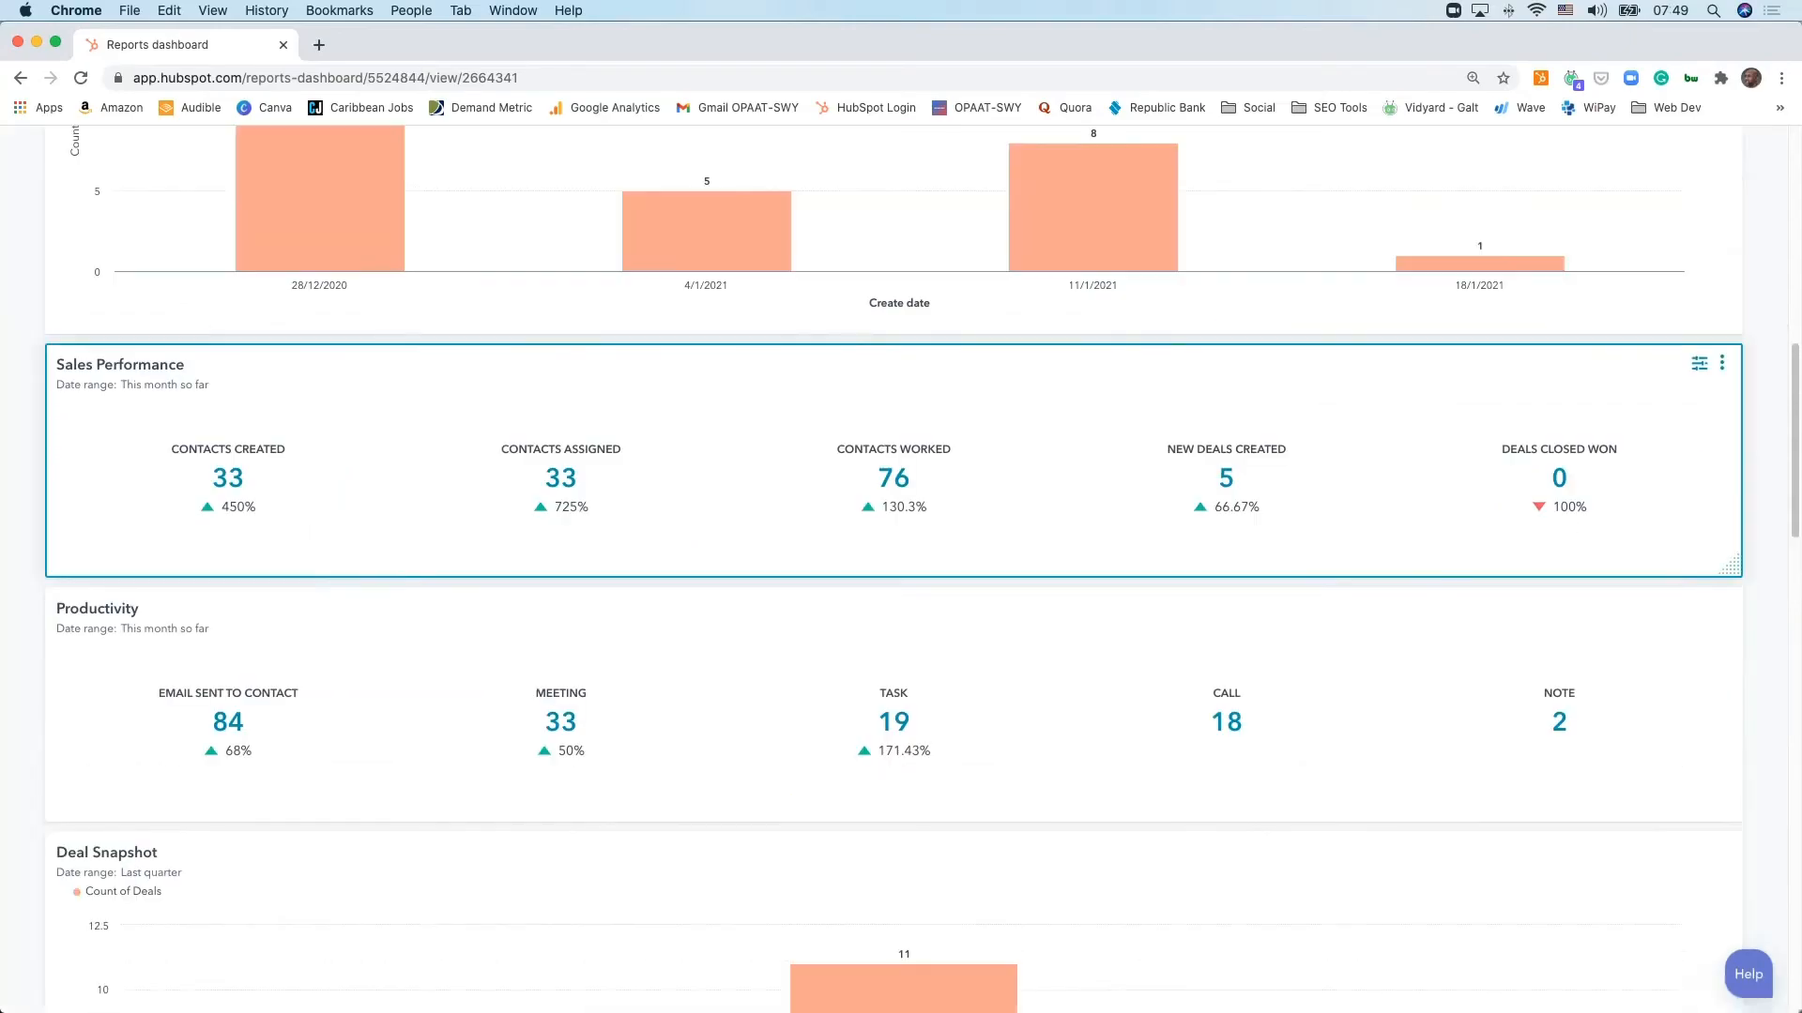
scroll("down", 3)
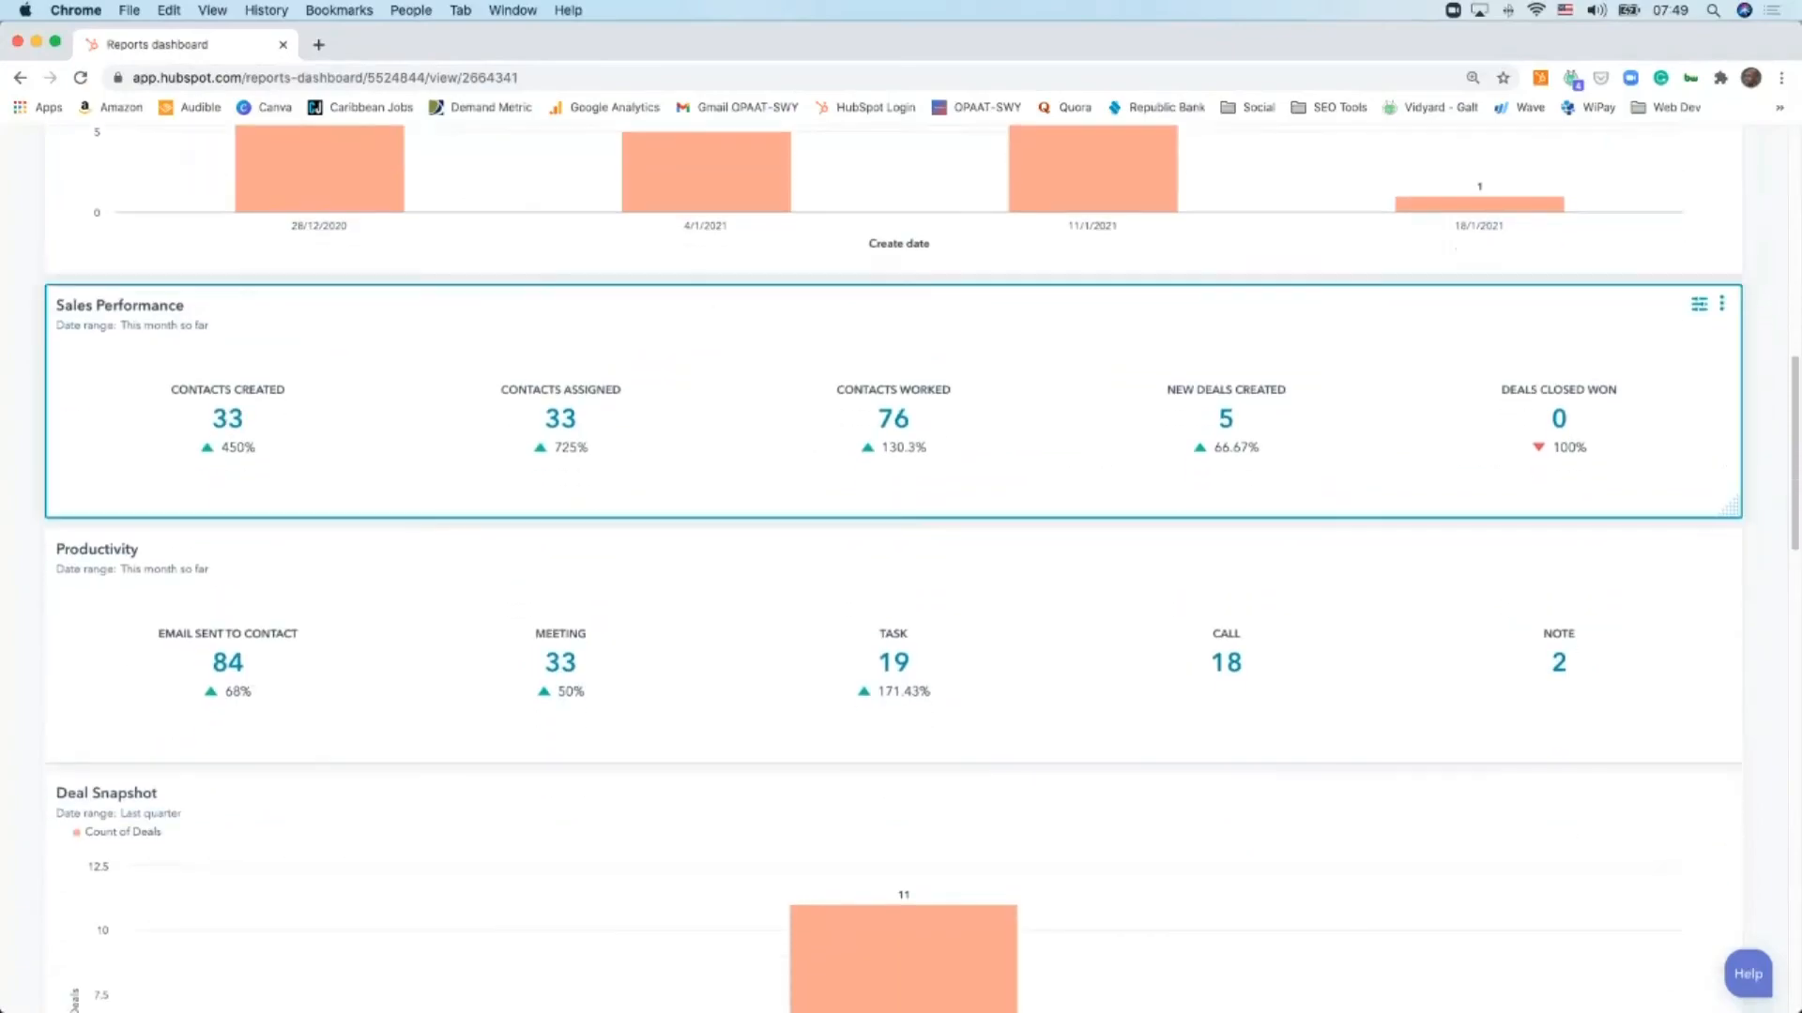